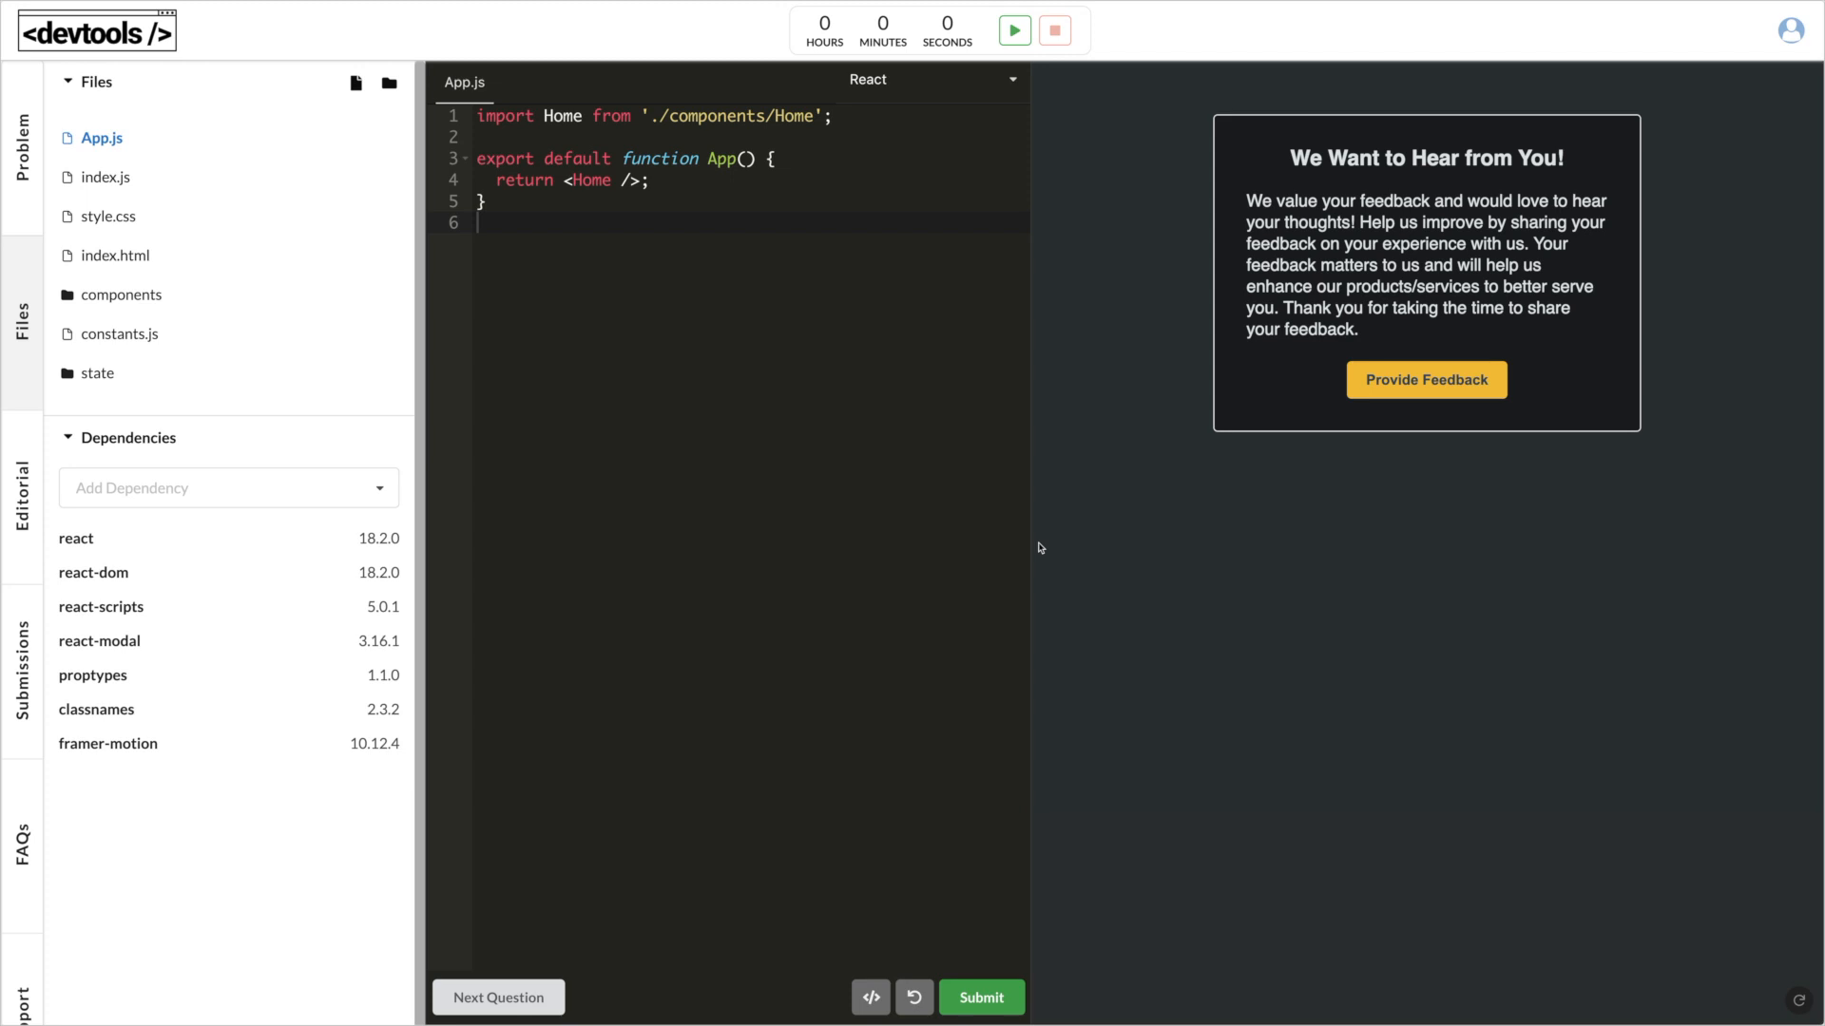
mouse_move(1251, 548)
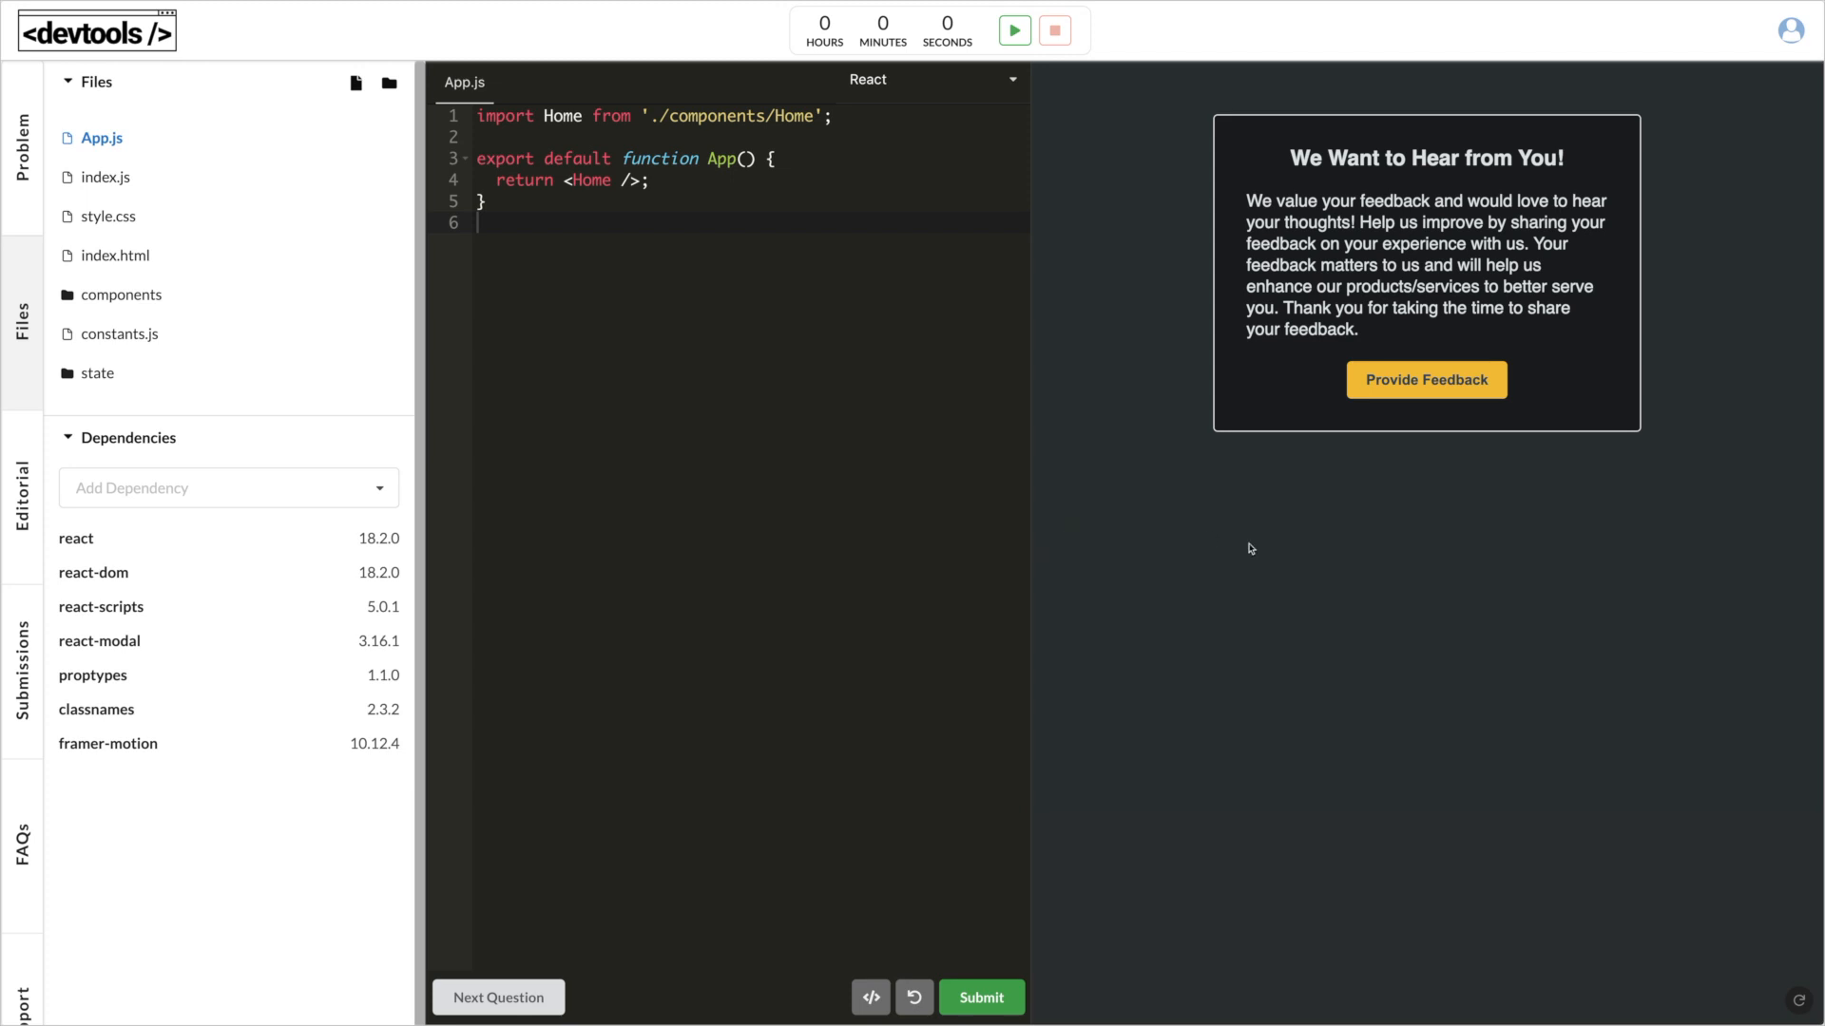
mouse_move(1406, 242)
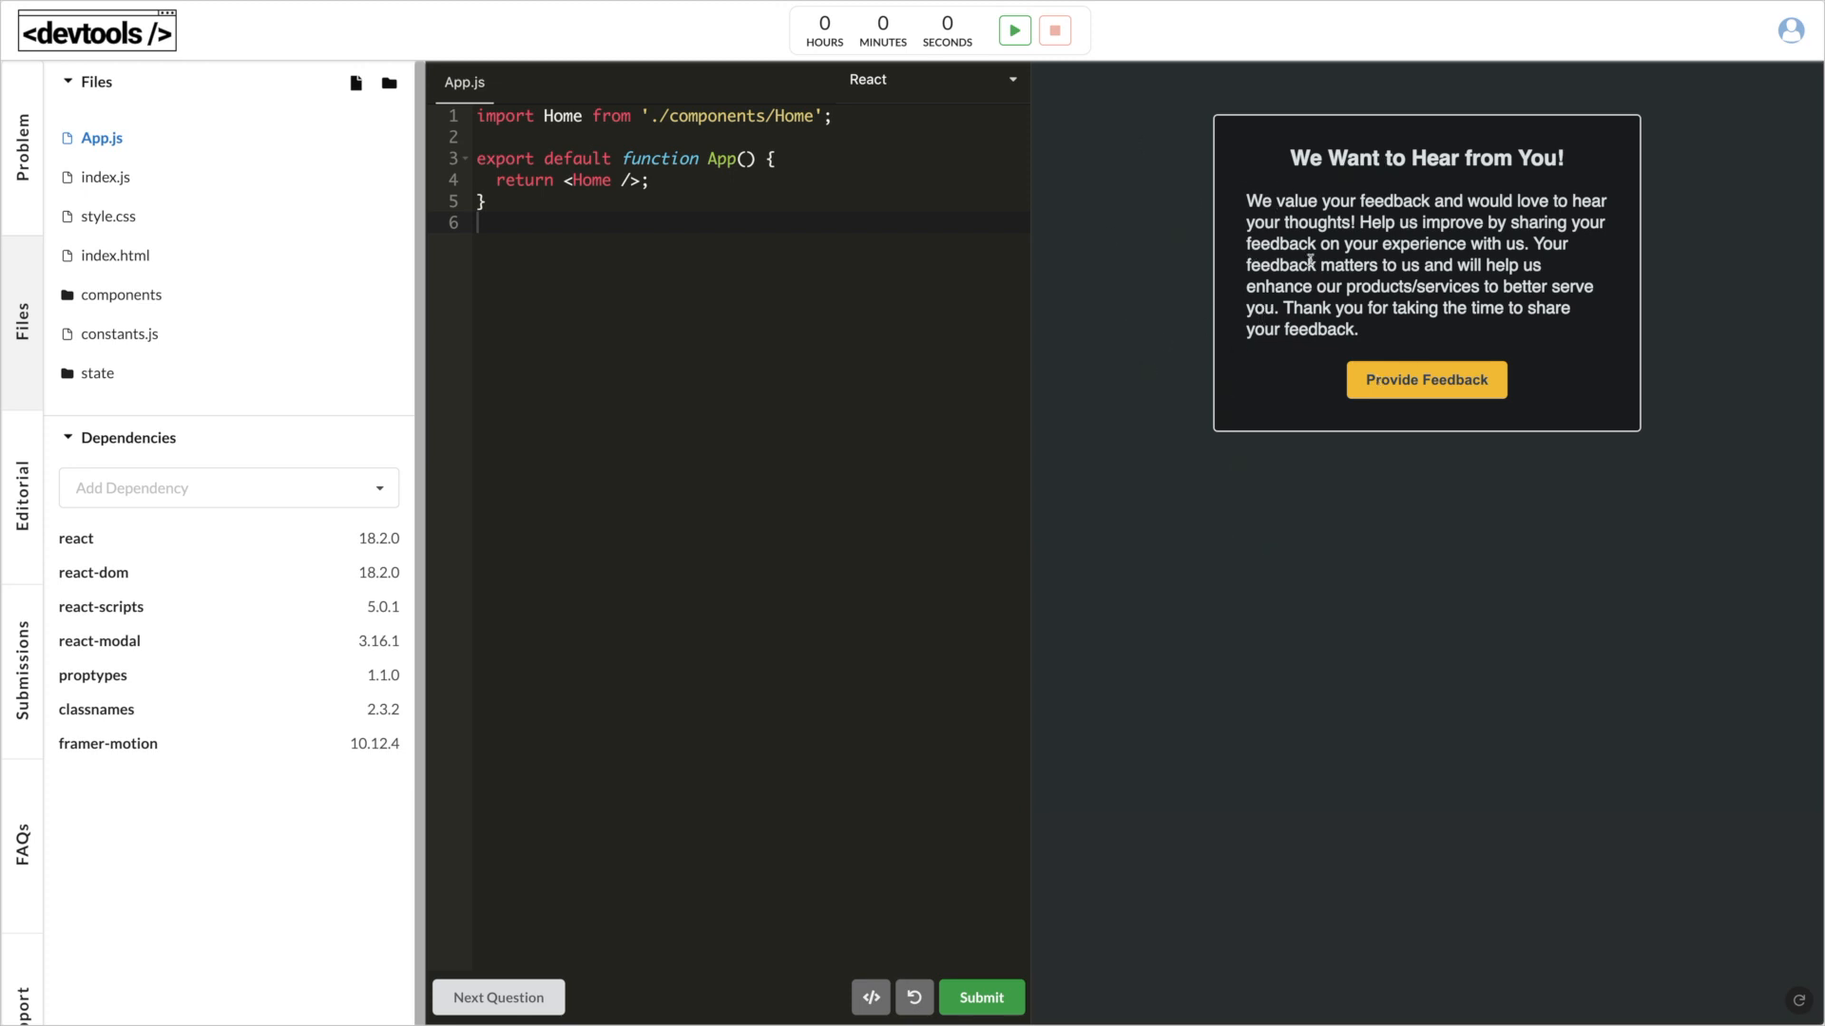
mouse_move(1404, 361)
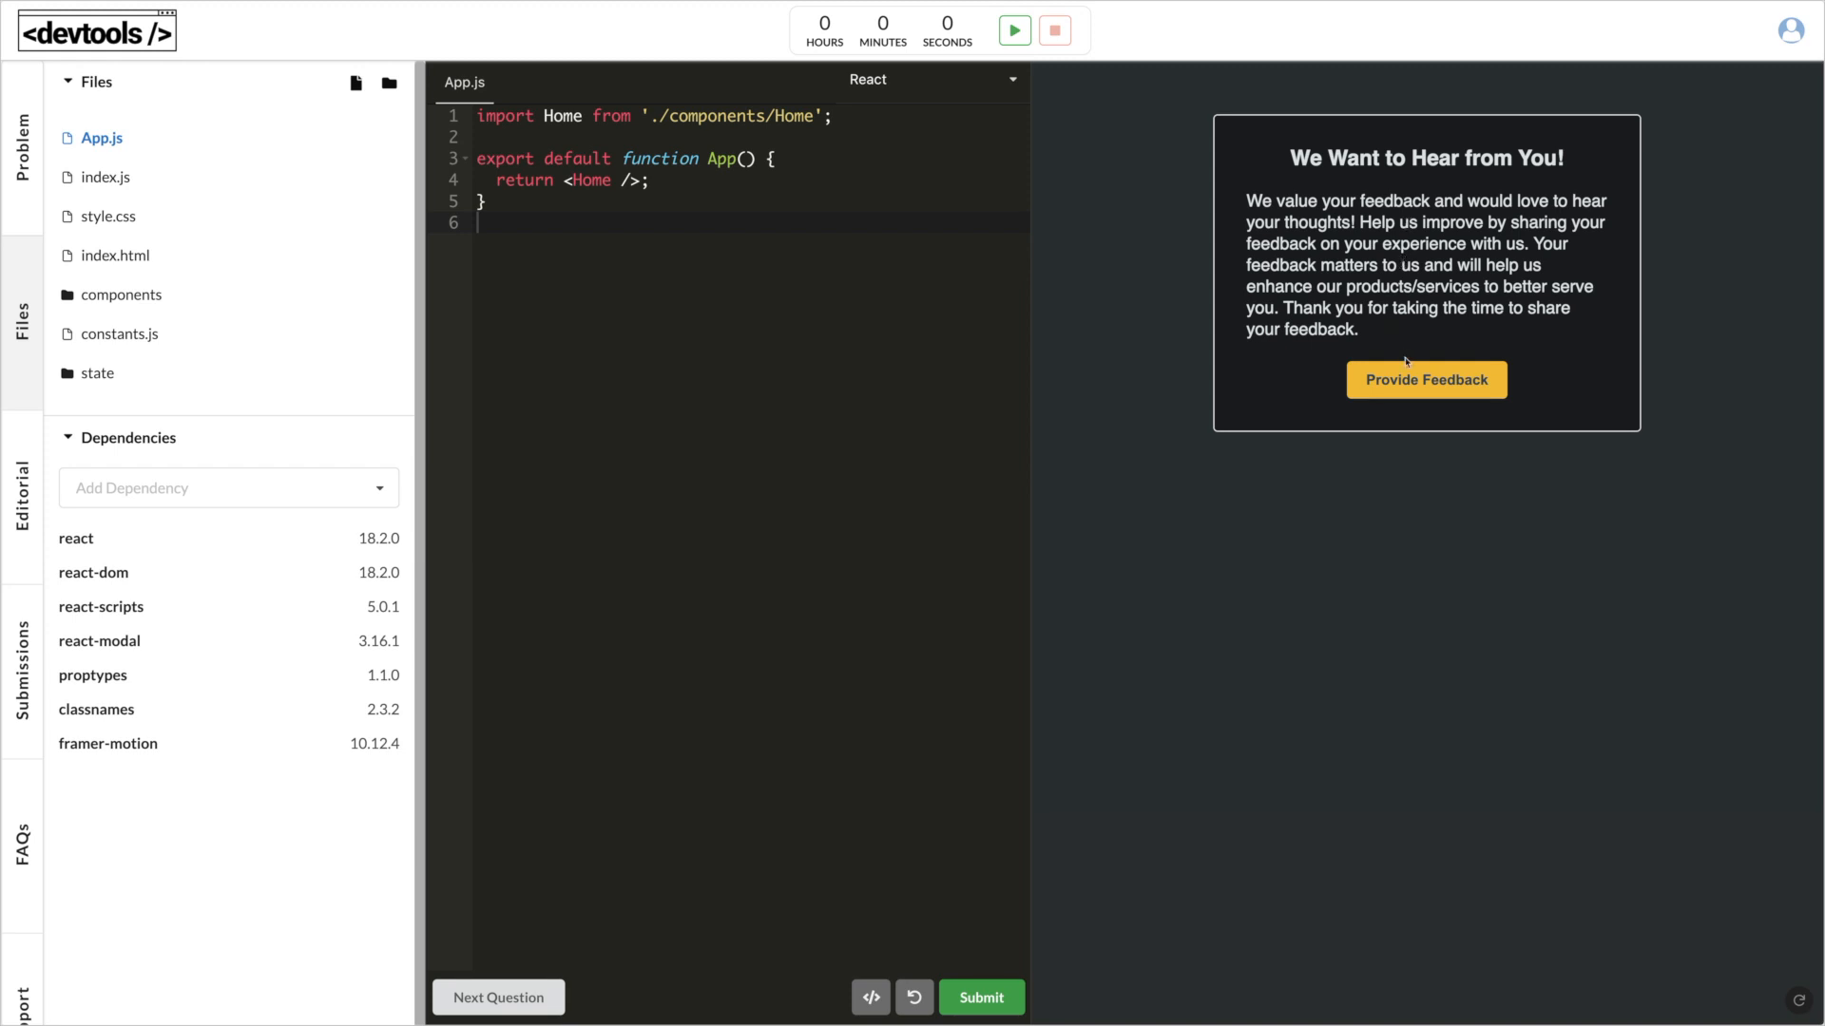
mouse_move(1425, 380)
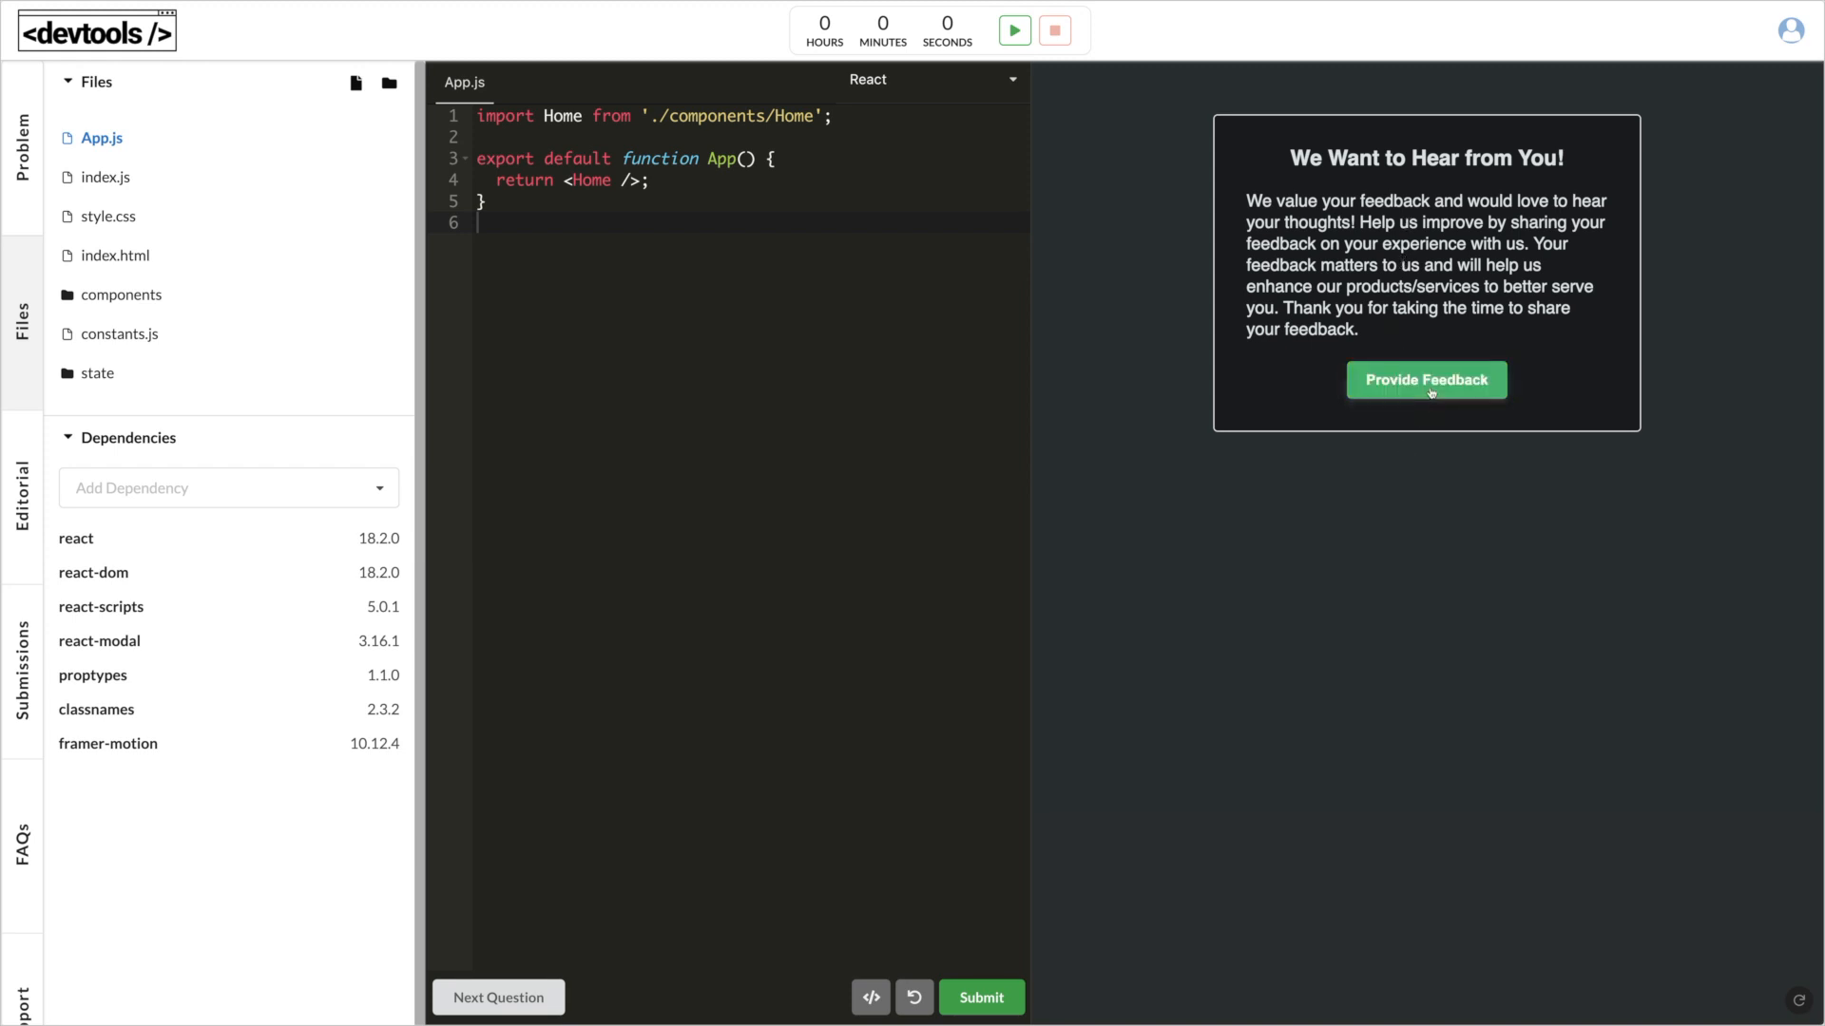
Step: Answer the three questions: satisfaction 4 of 5, reason 'Wasn't useful to me', fourth emoji rating
left_click(1426, 380)
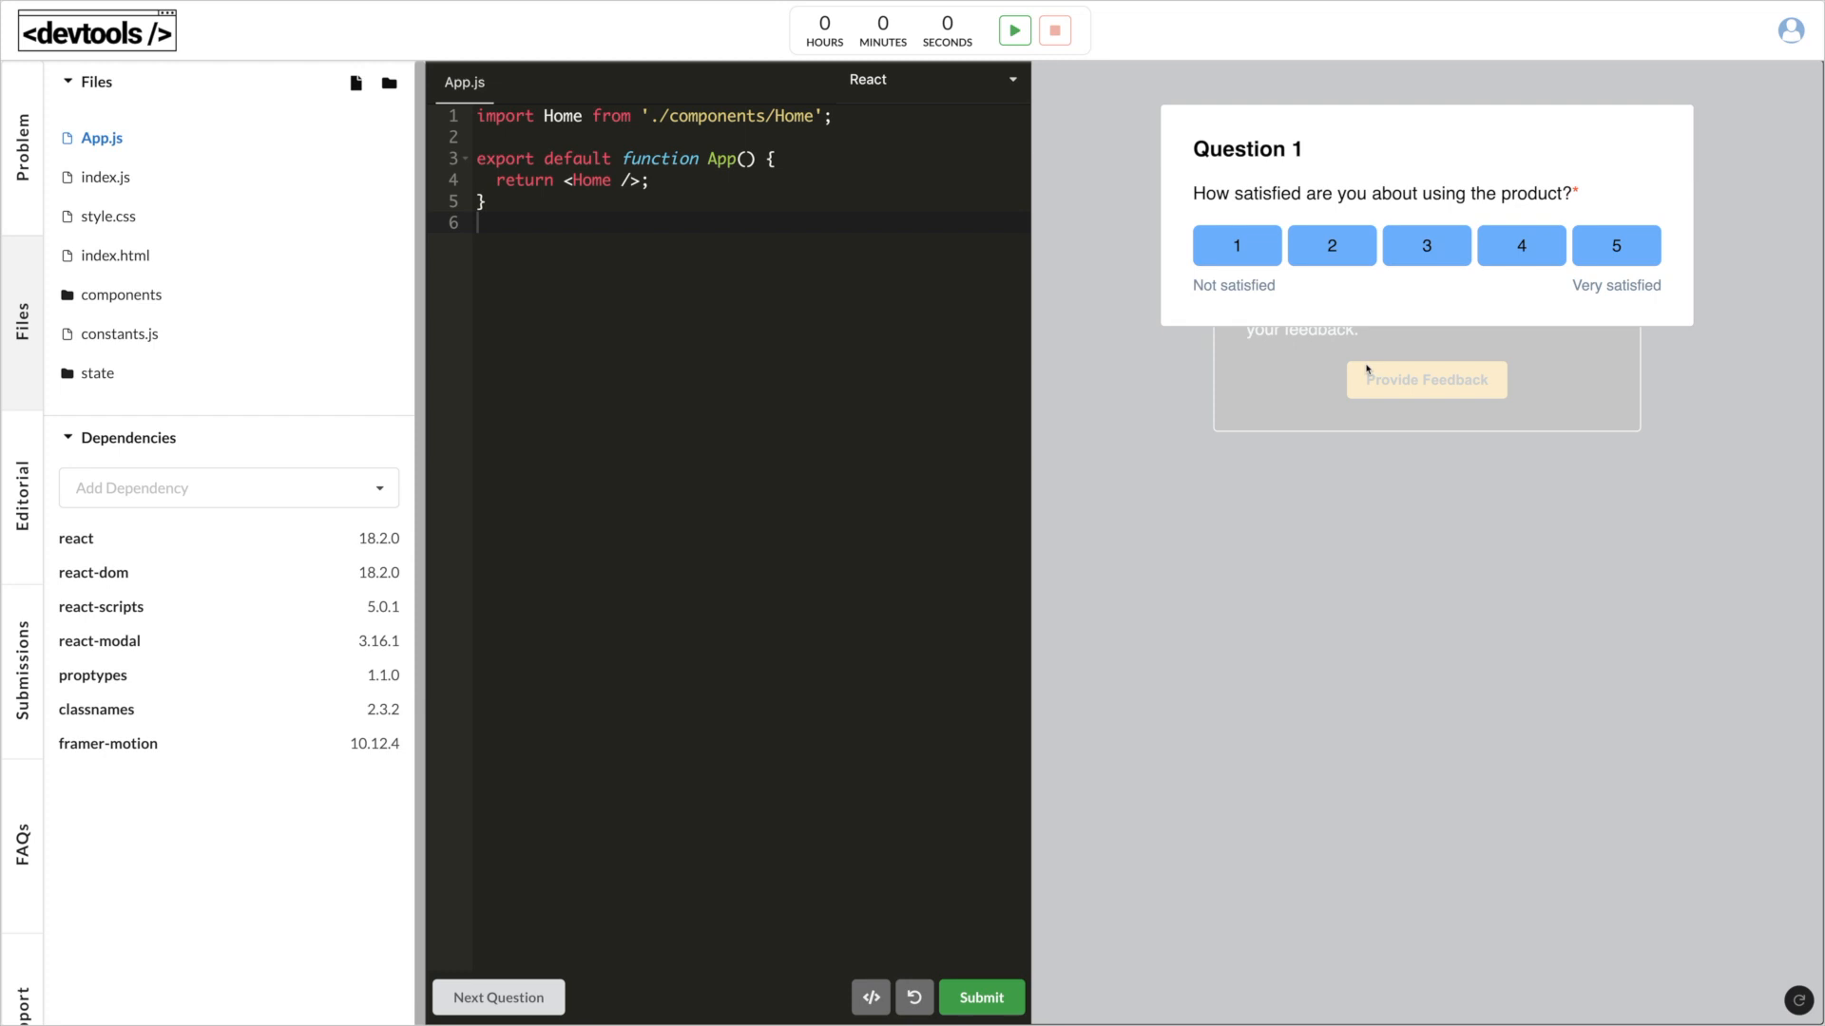
mouse_move(1239, 196)
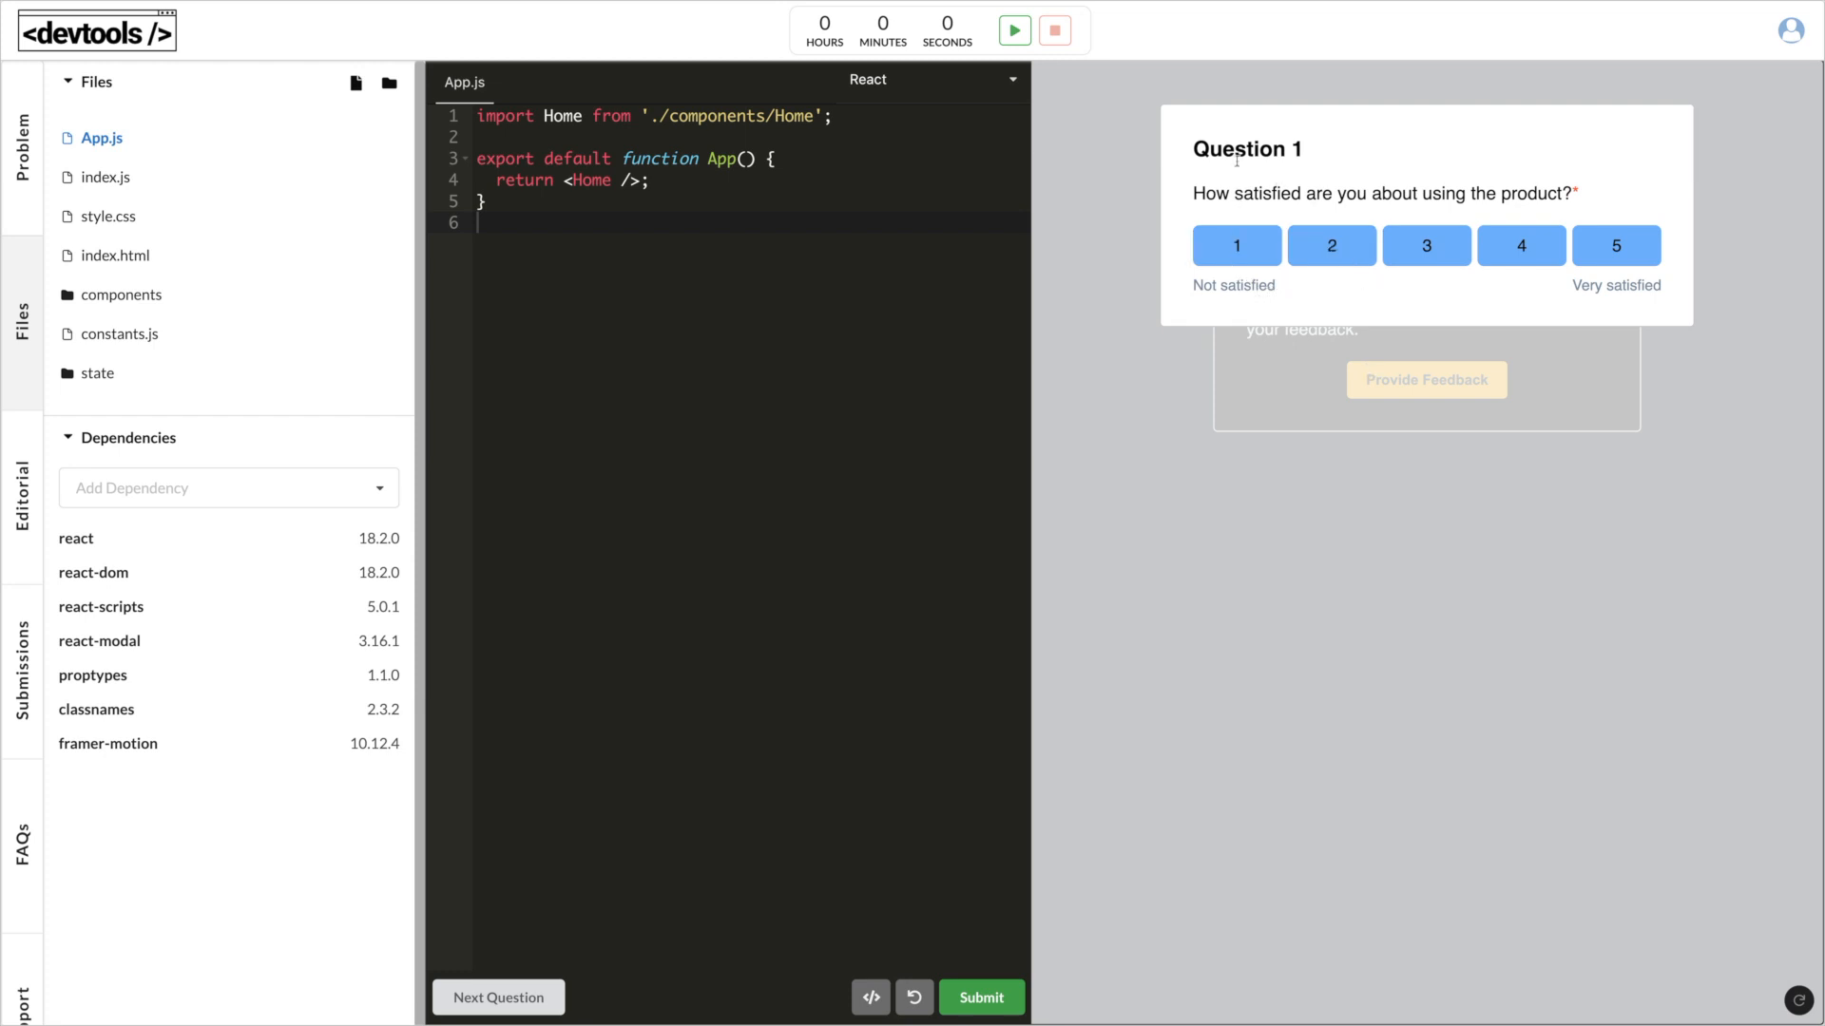
left_click(1521, 245)
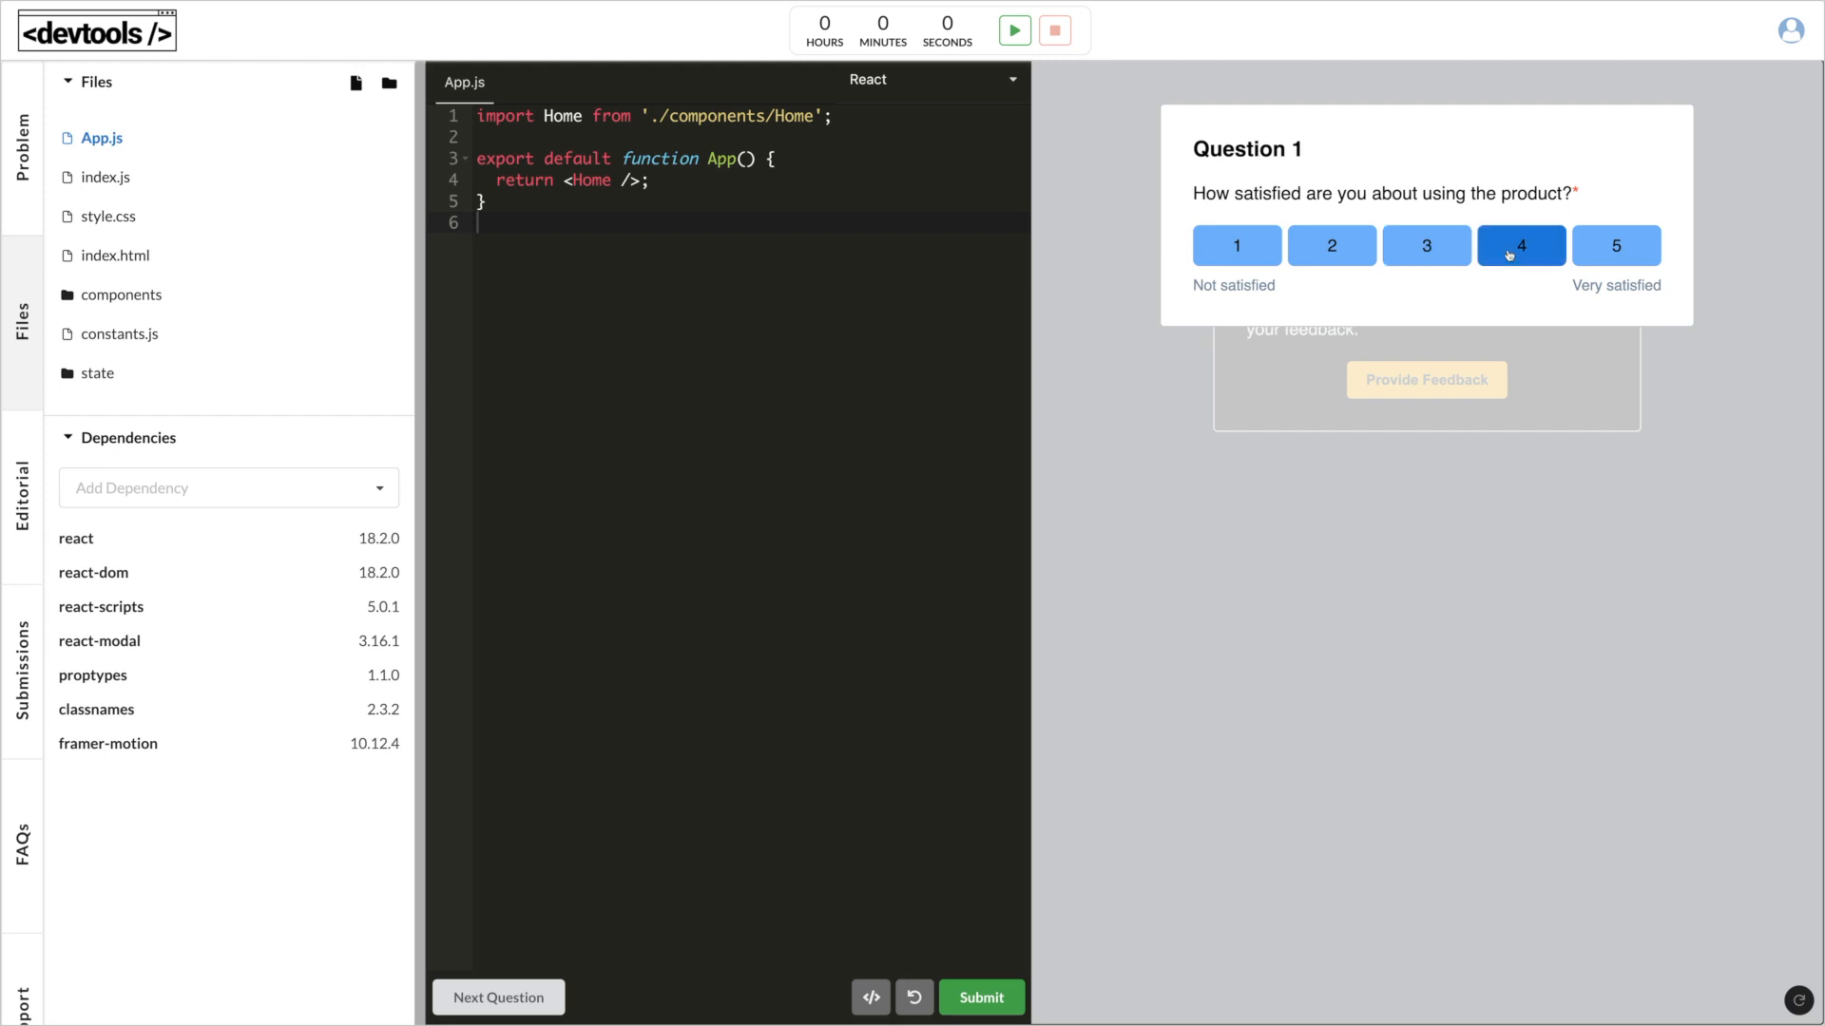
left_click(498, 998)
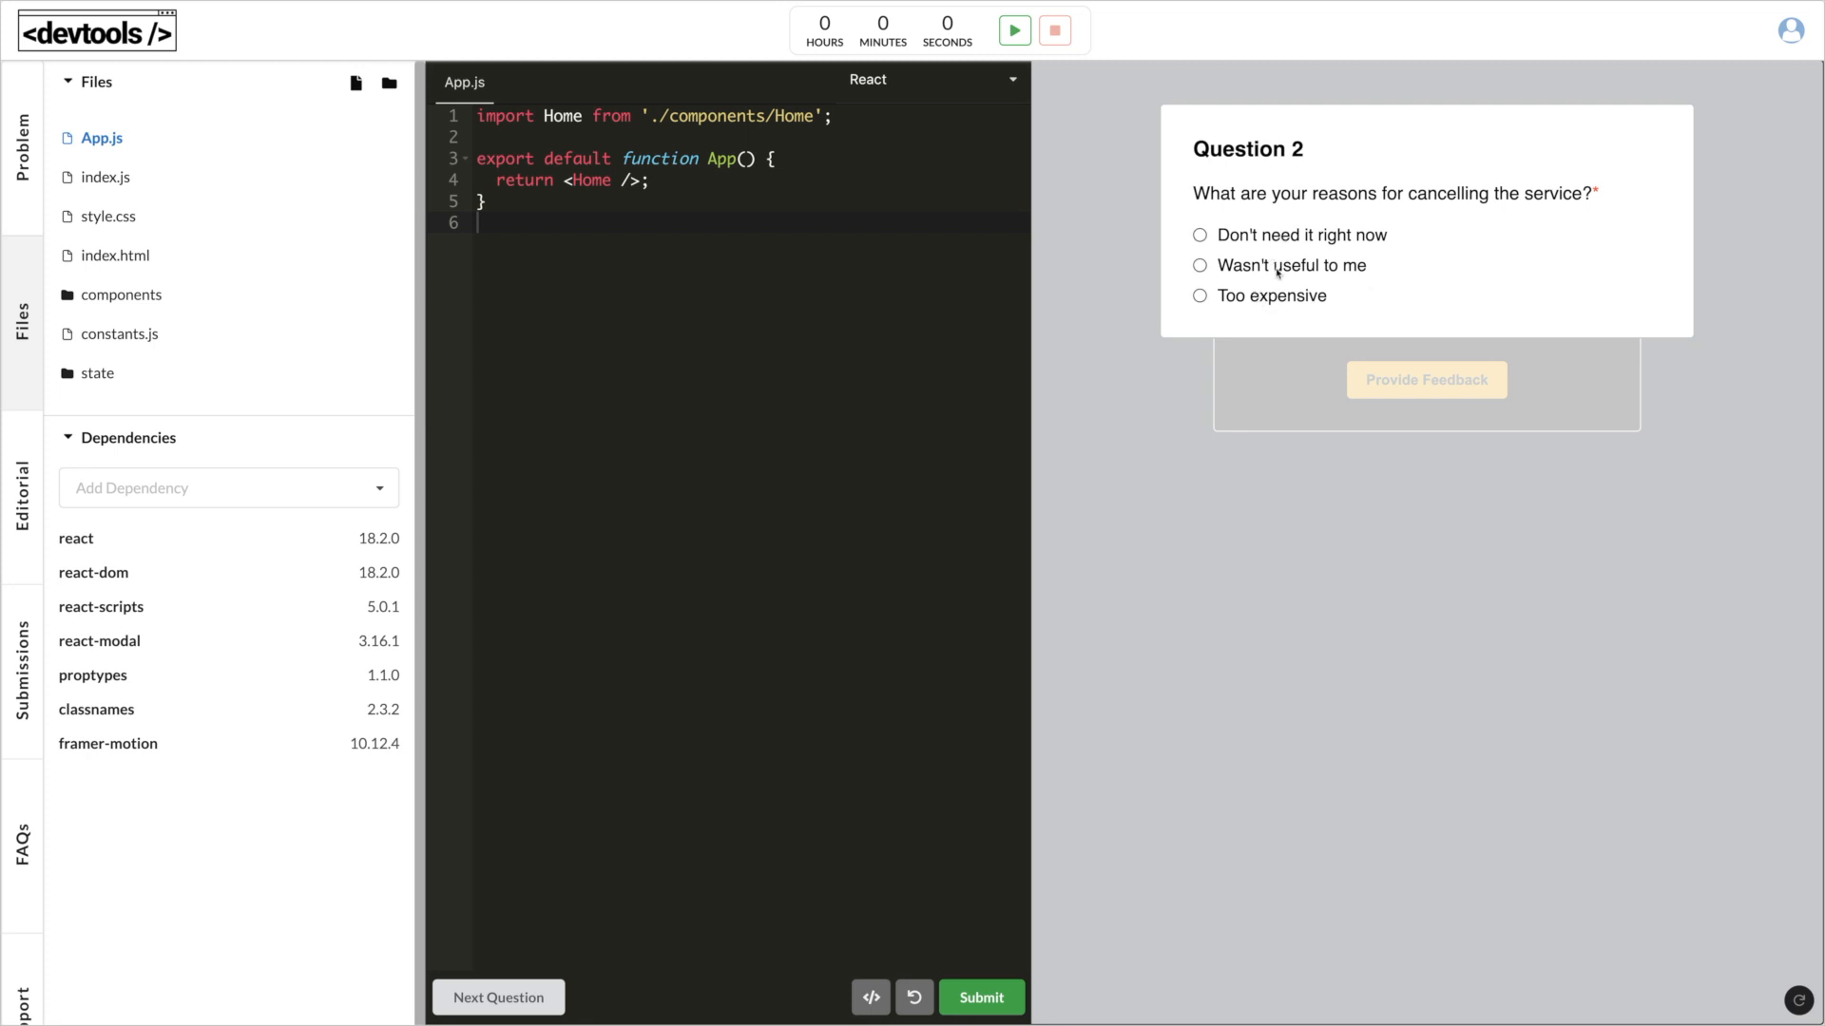
left_click(498, 998)
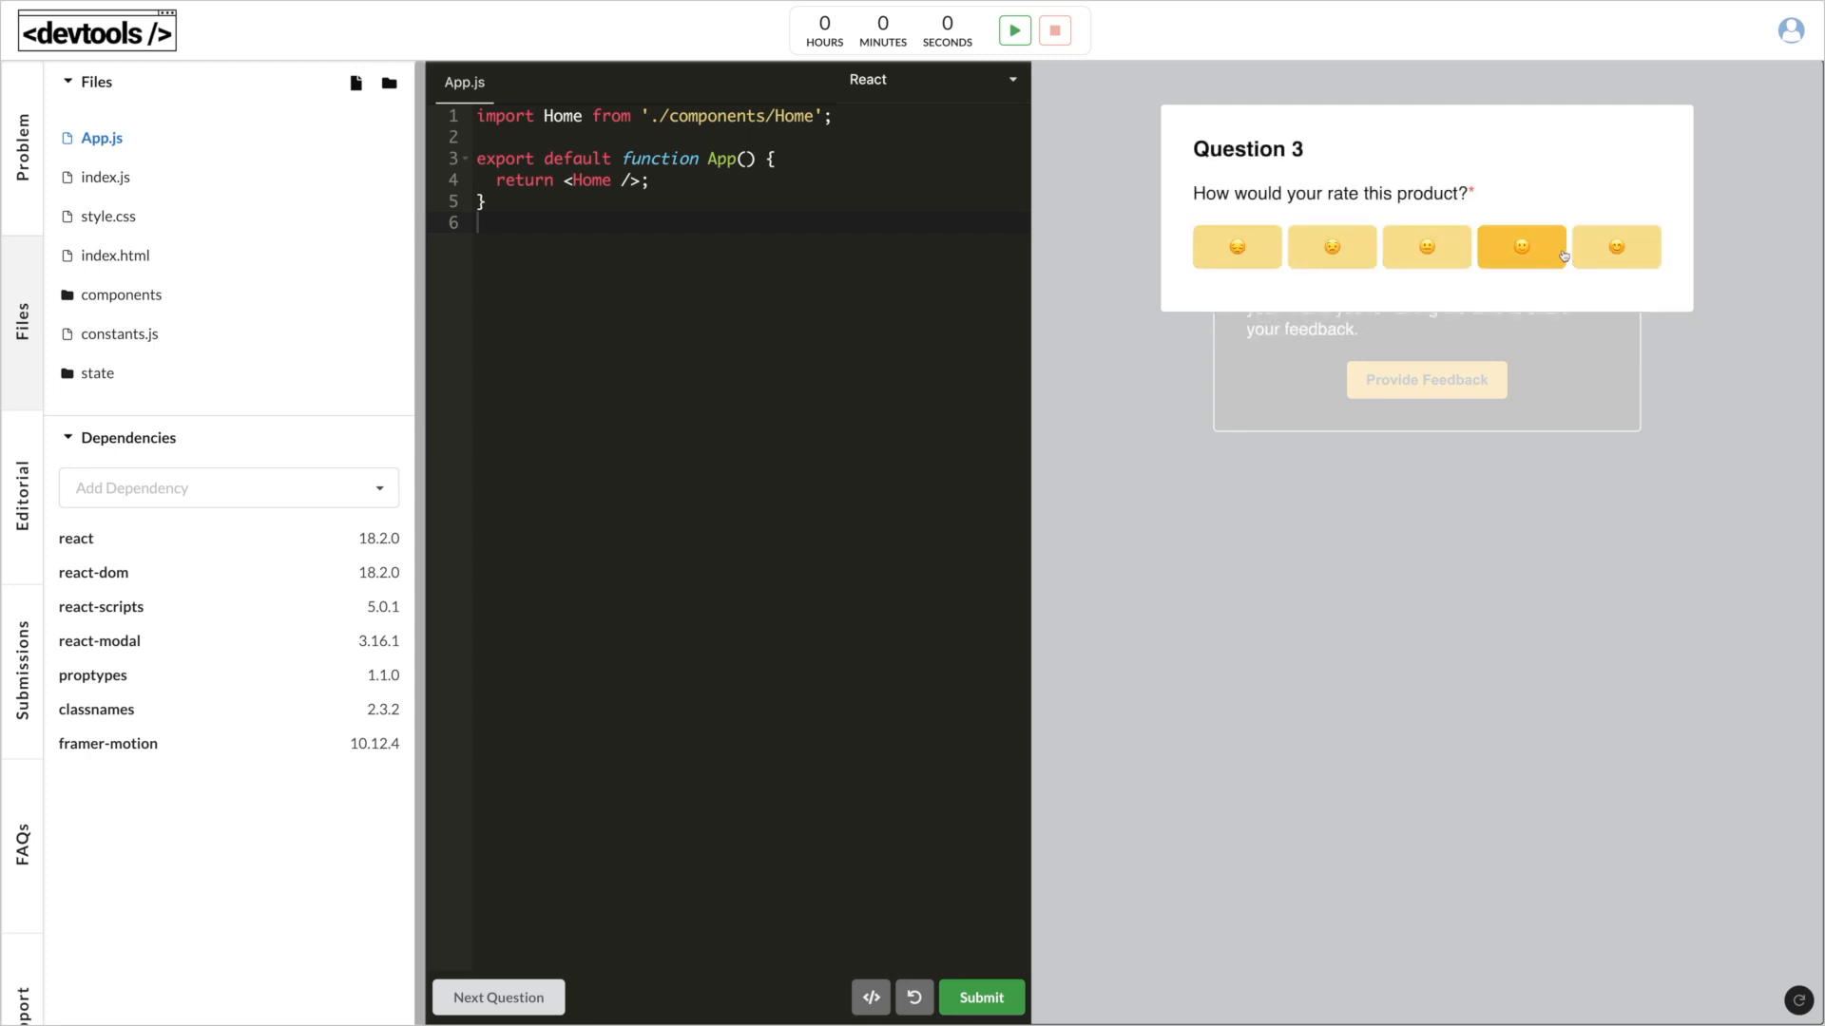
left_click(1520, 247)
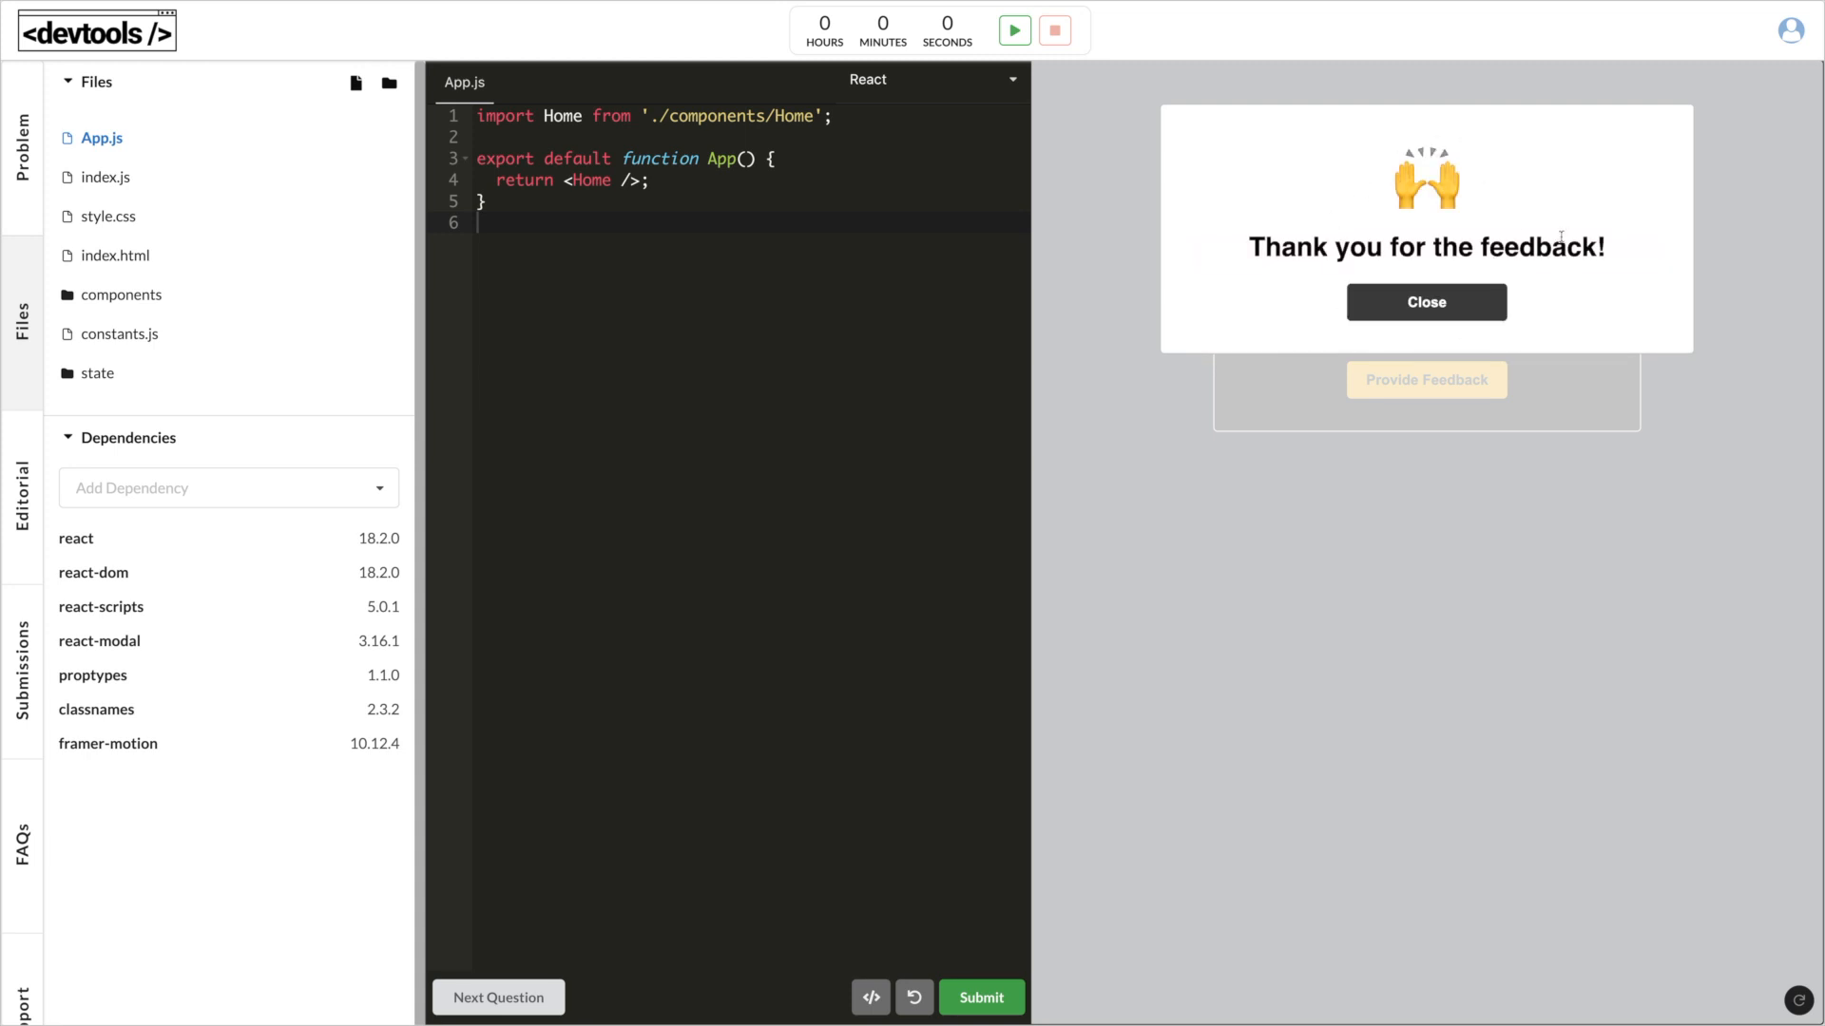
mouse_move(1425, 302)
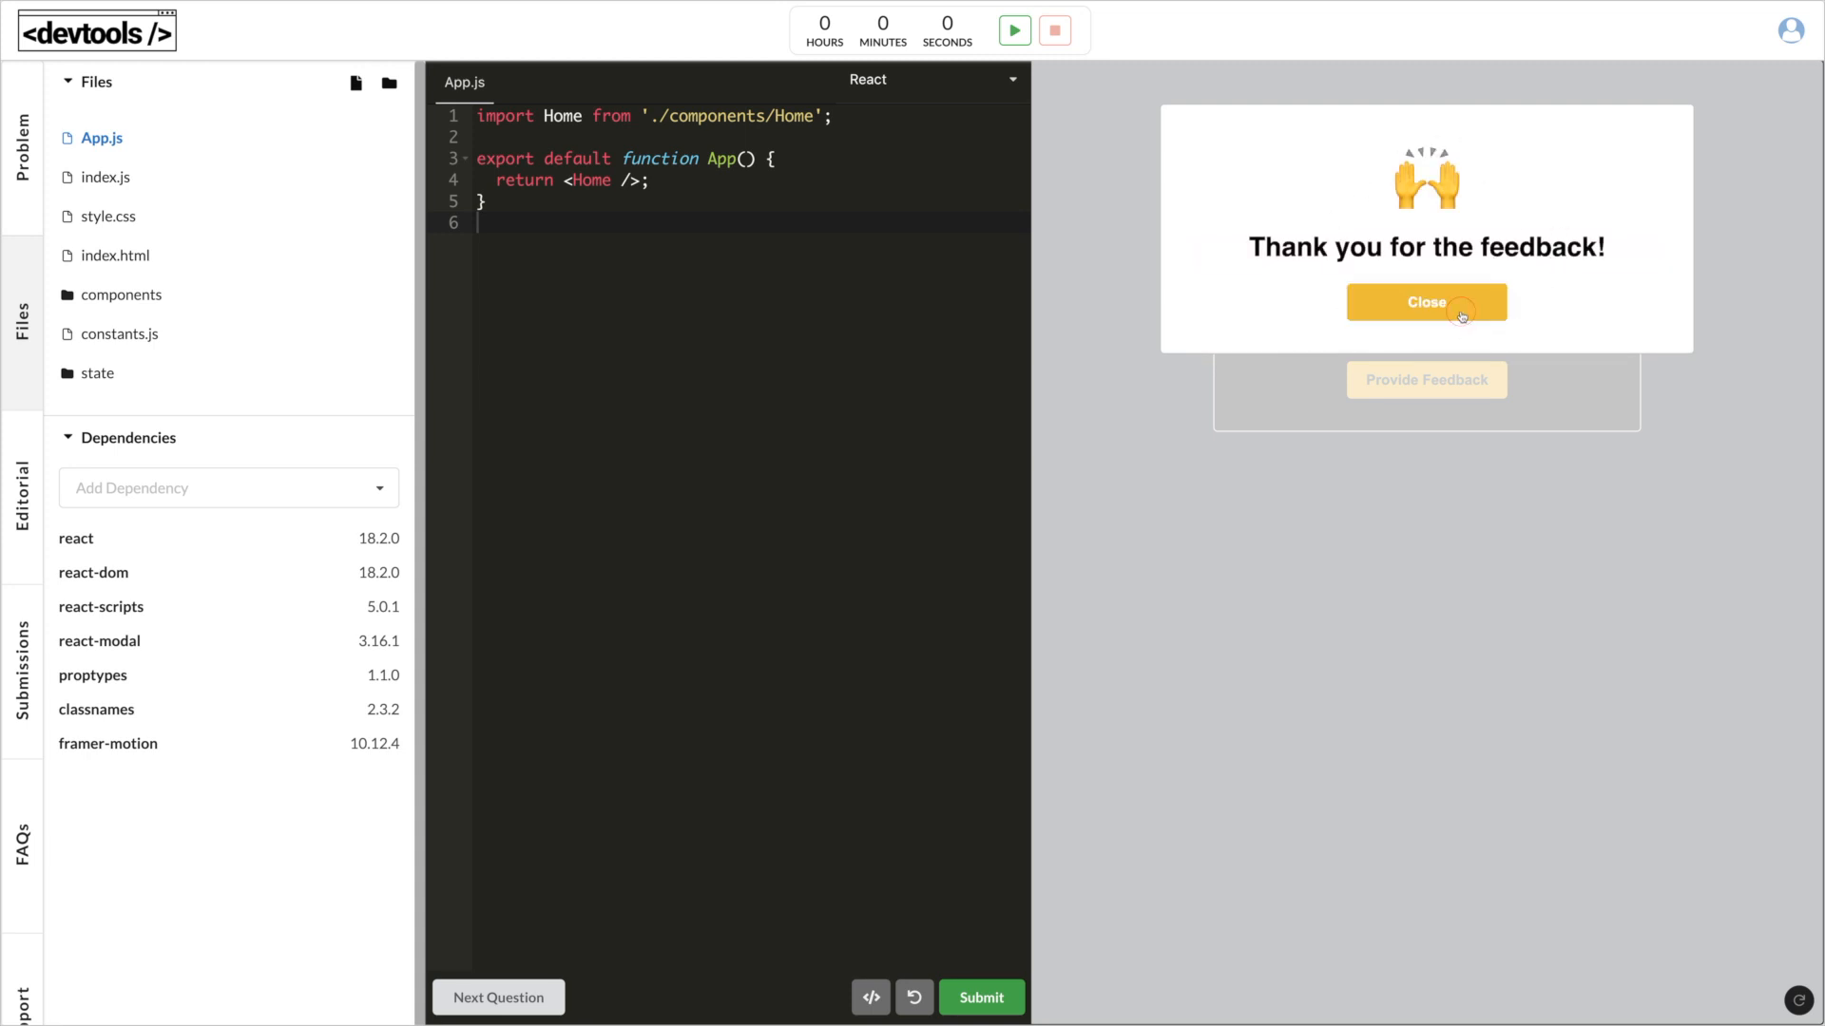
Step: Rerun feedback with rating 1 and reason 'Don't need it right now', then close the thank-you screen
left_click(1424, 302)
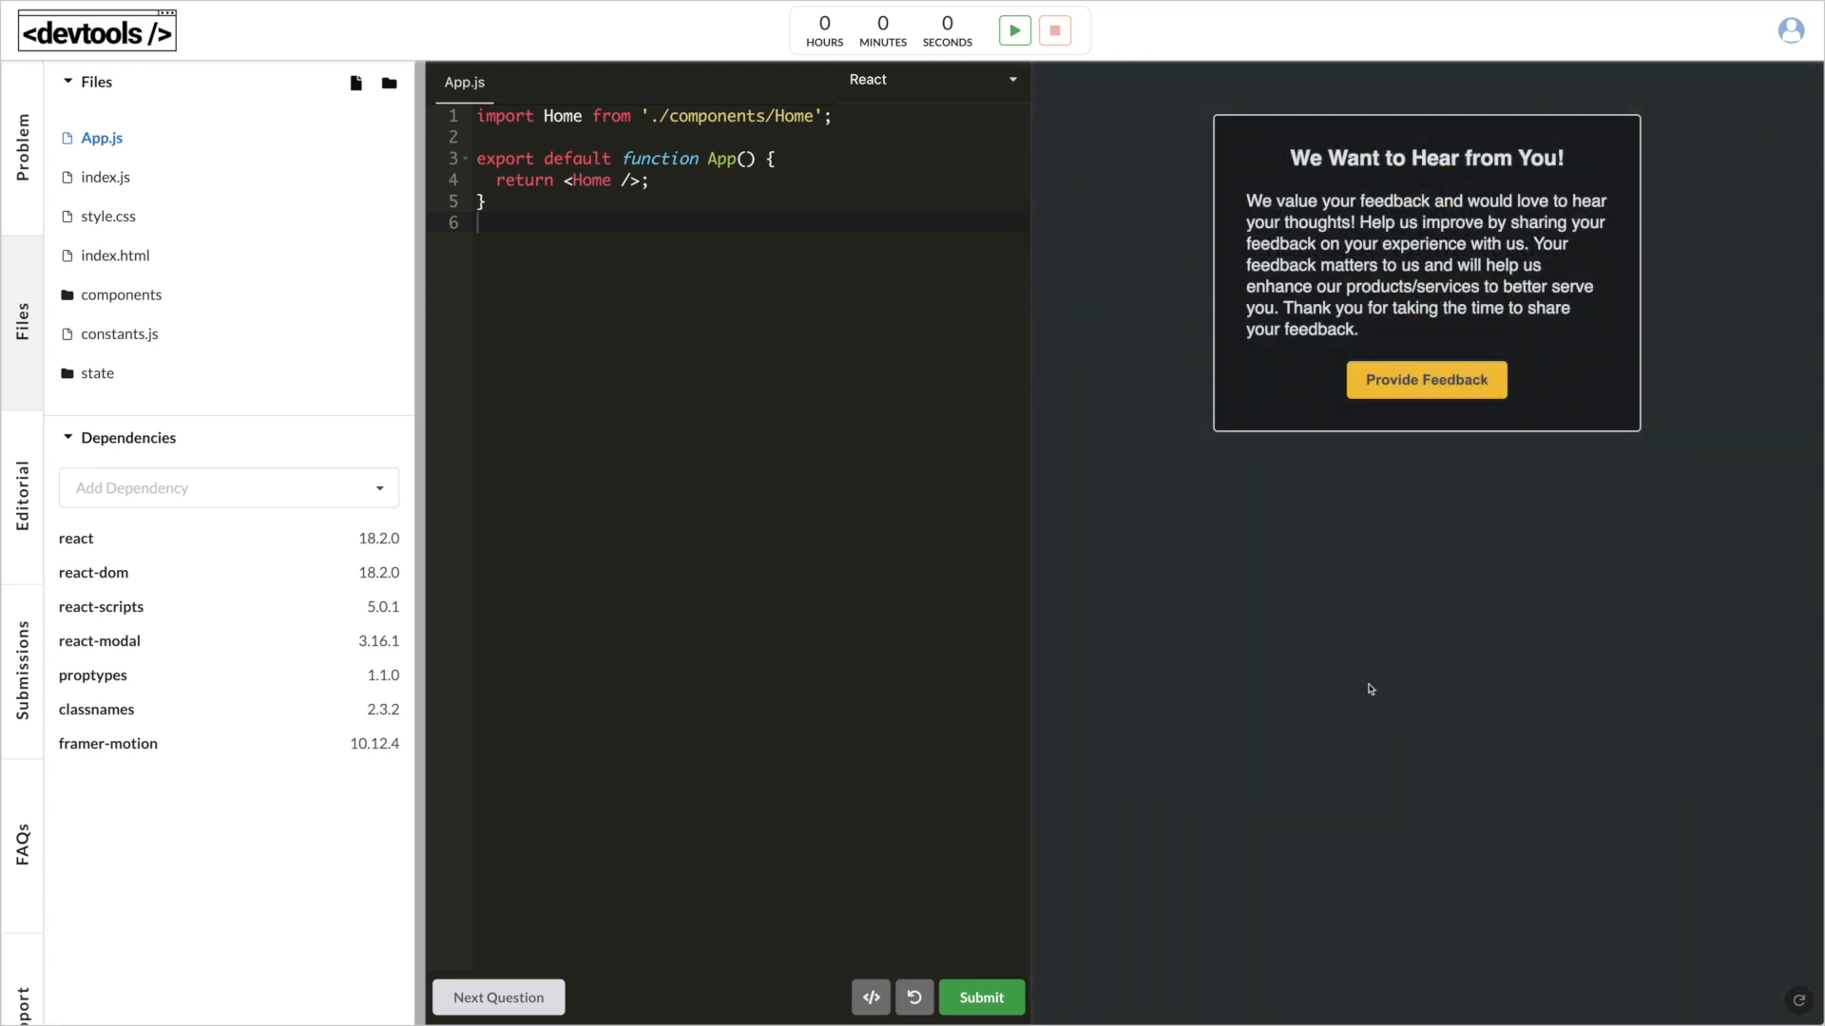
mouse_move(1425, 380)
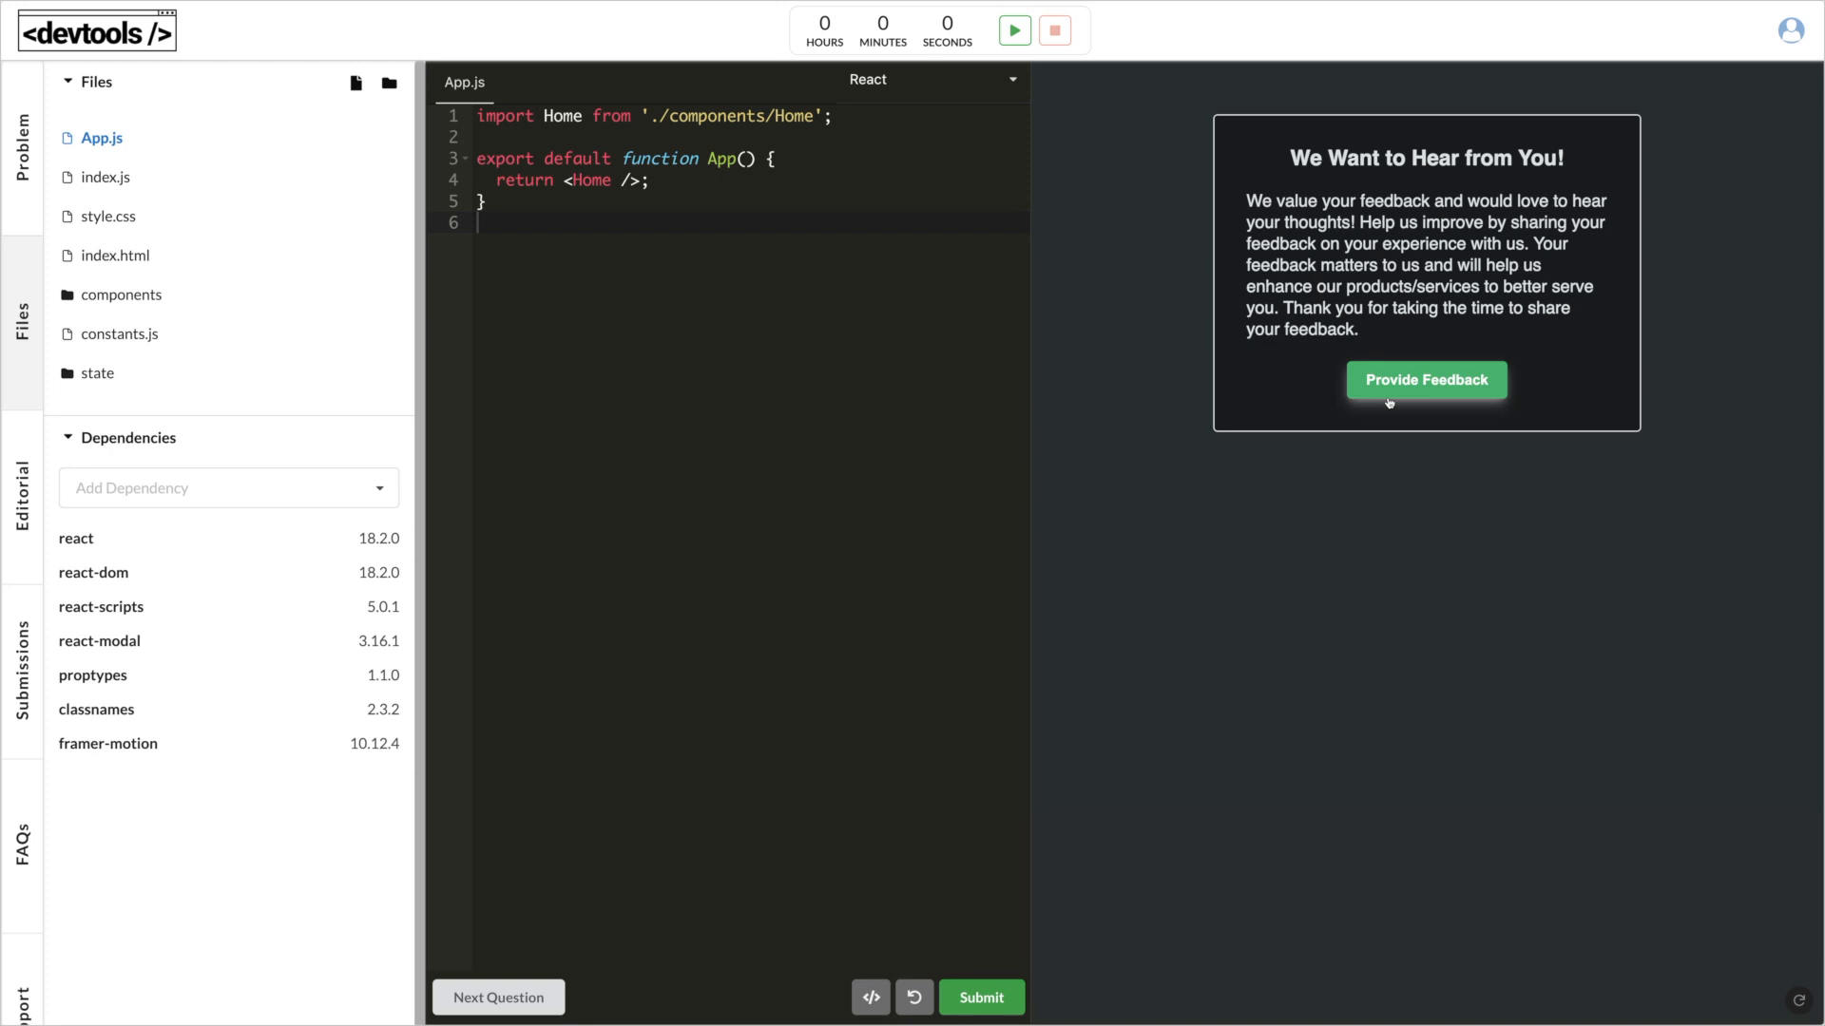
left_click(1425, 380)
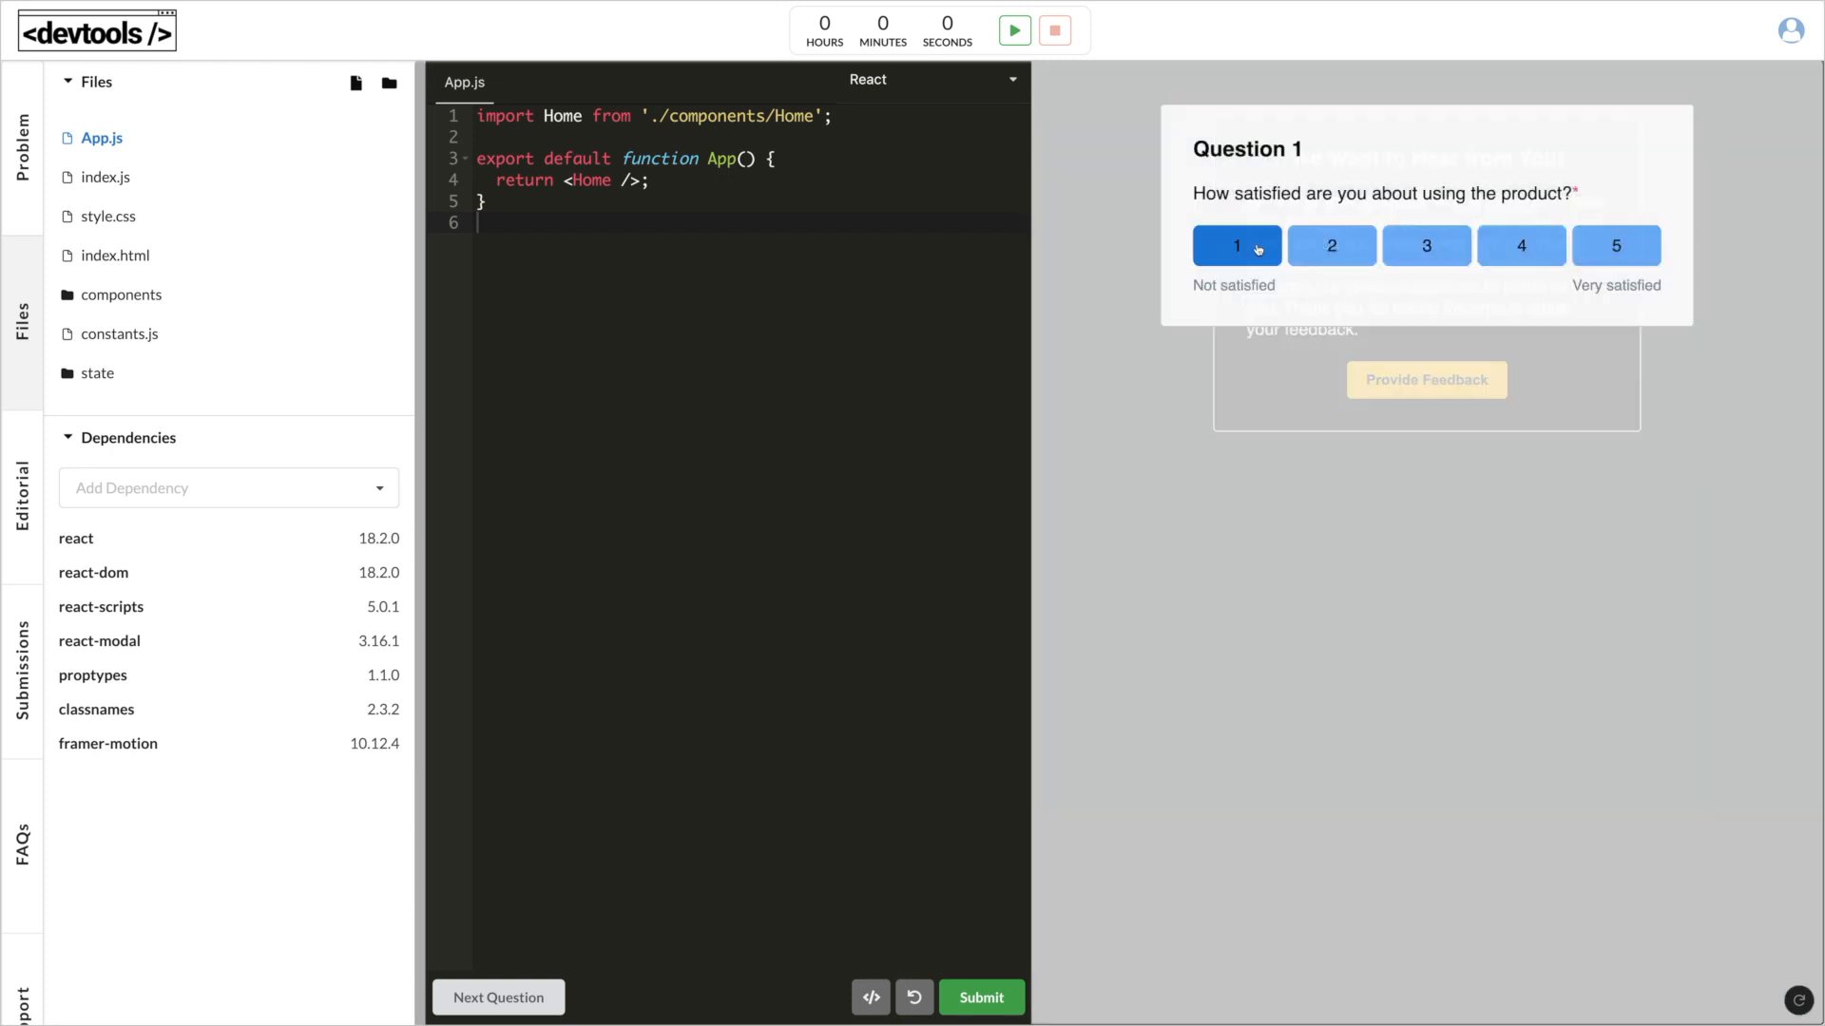
left_click(498, 998)
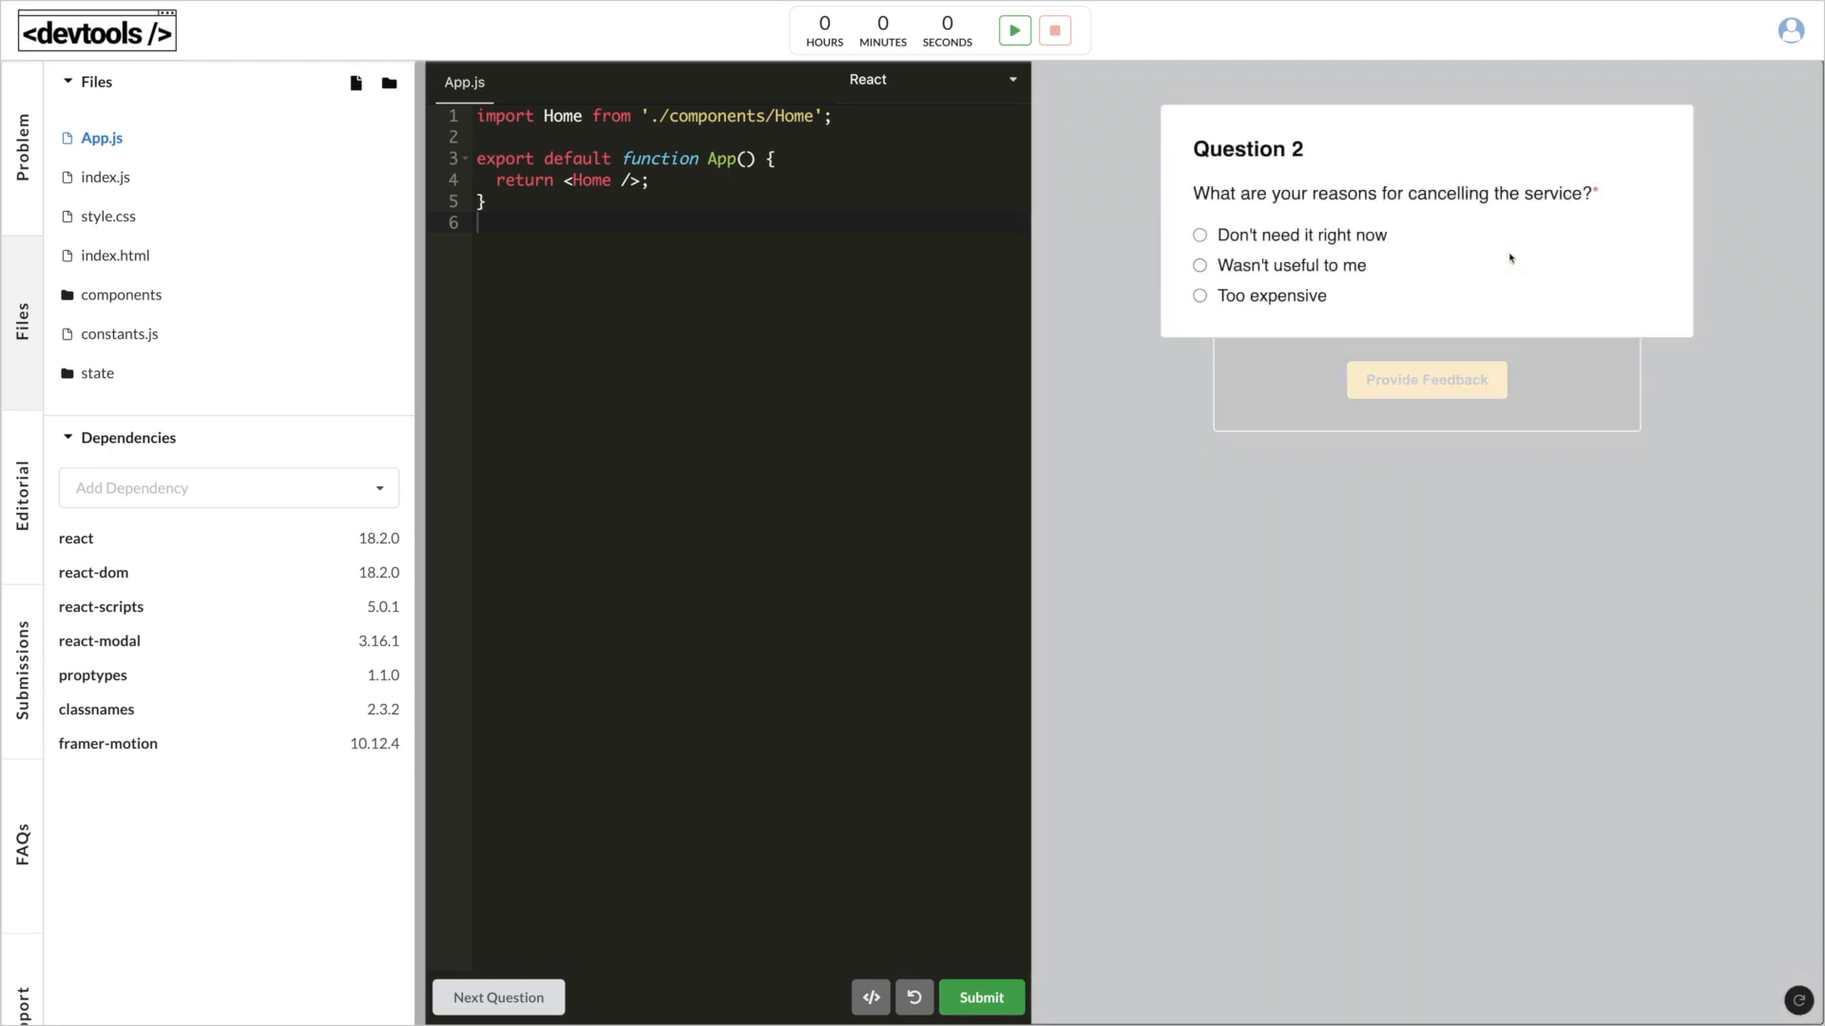
mouse_move(1366, 242)
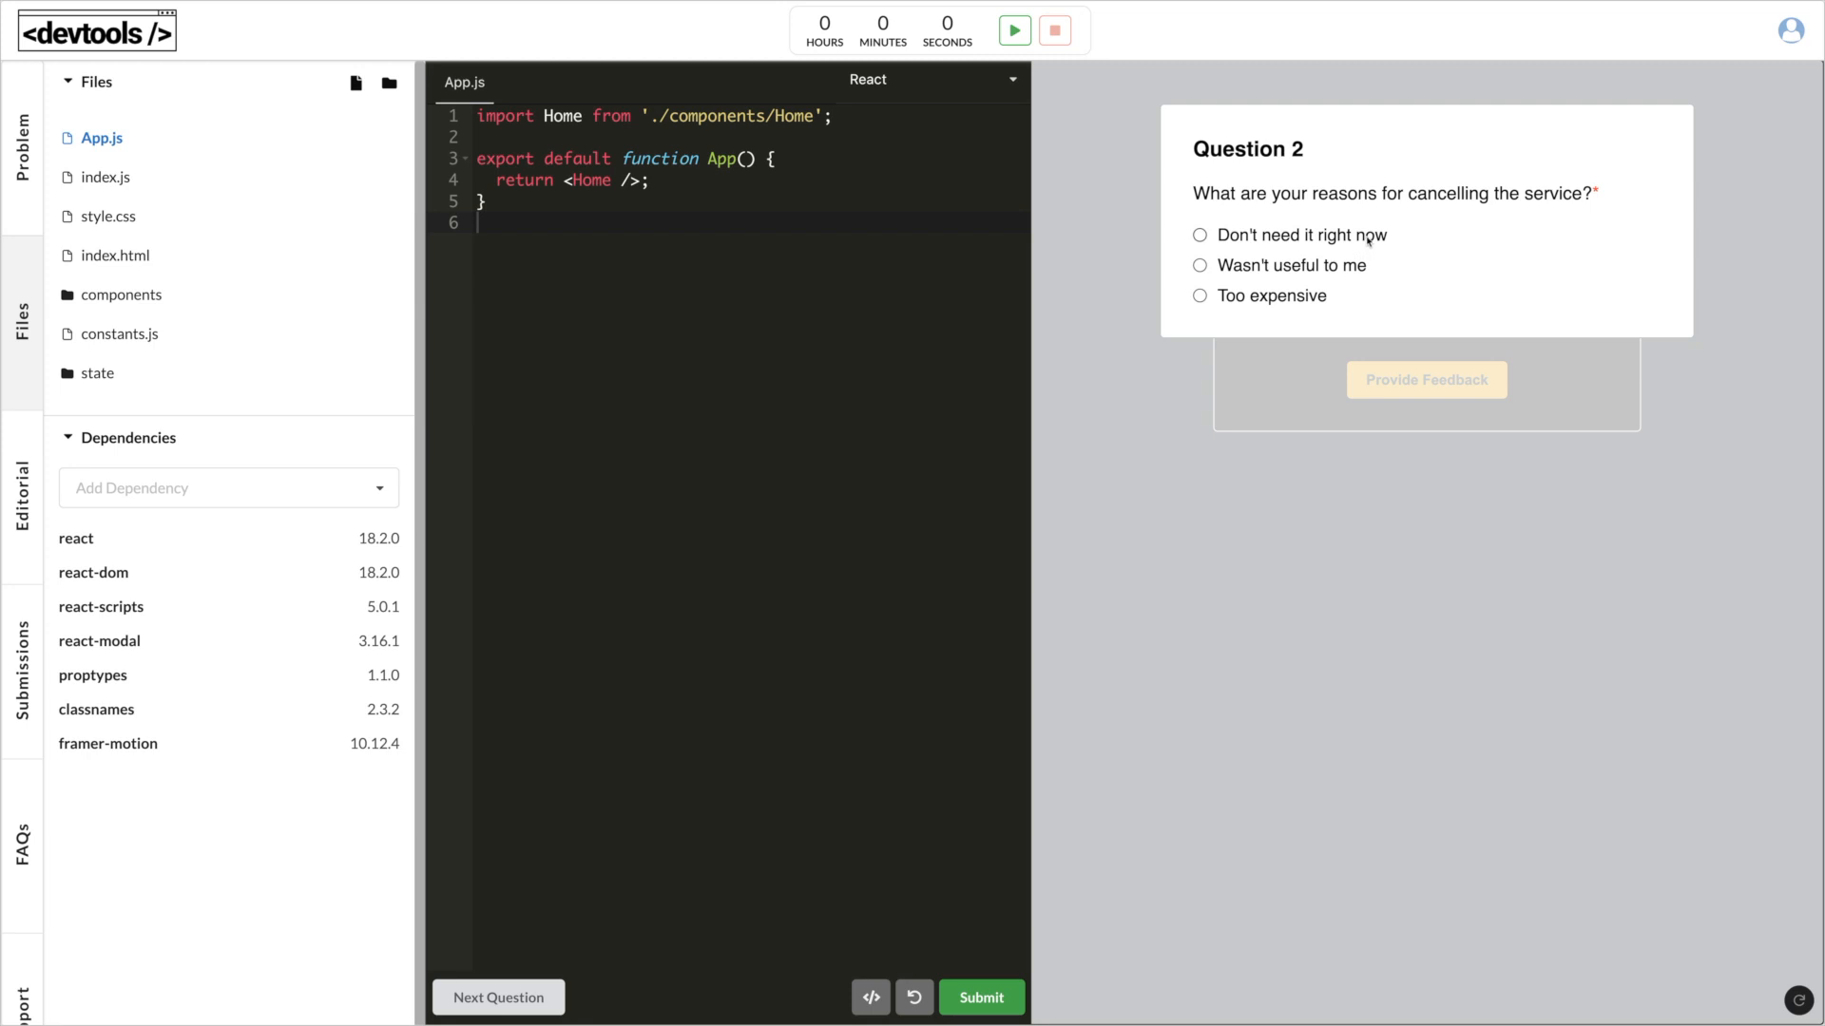
left_click(1423, 380)
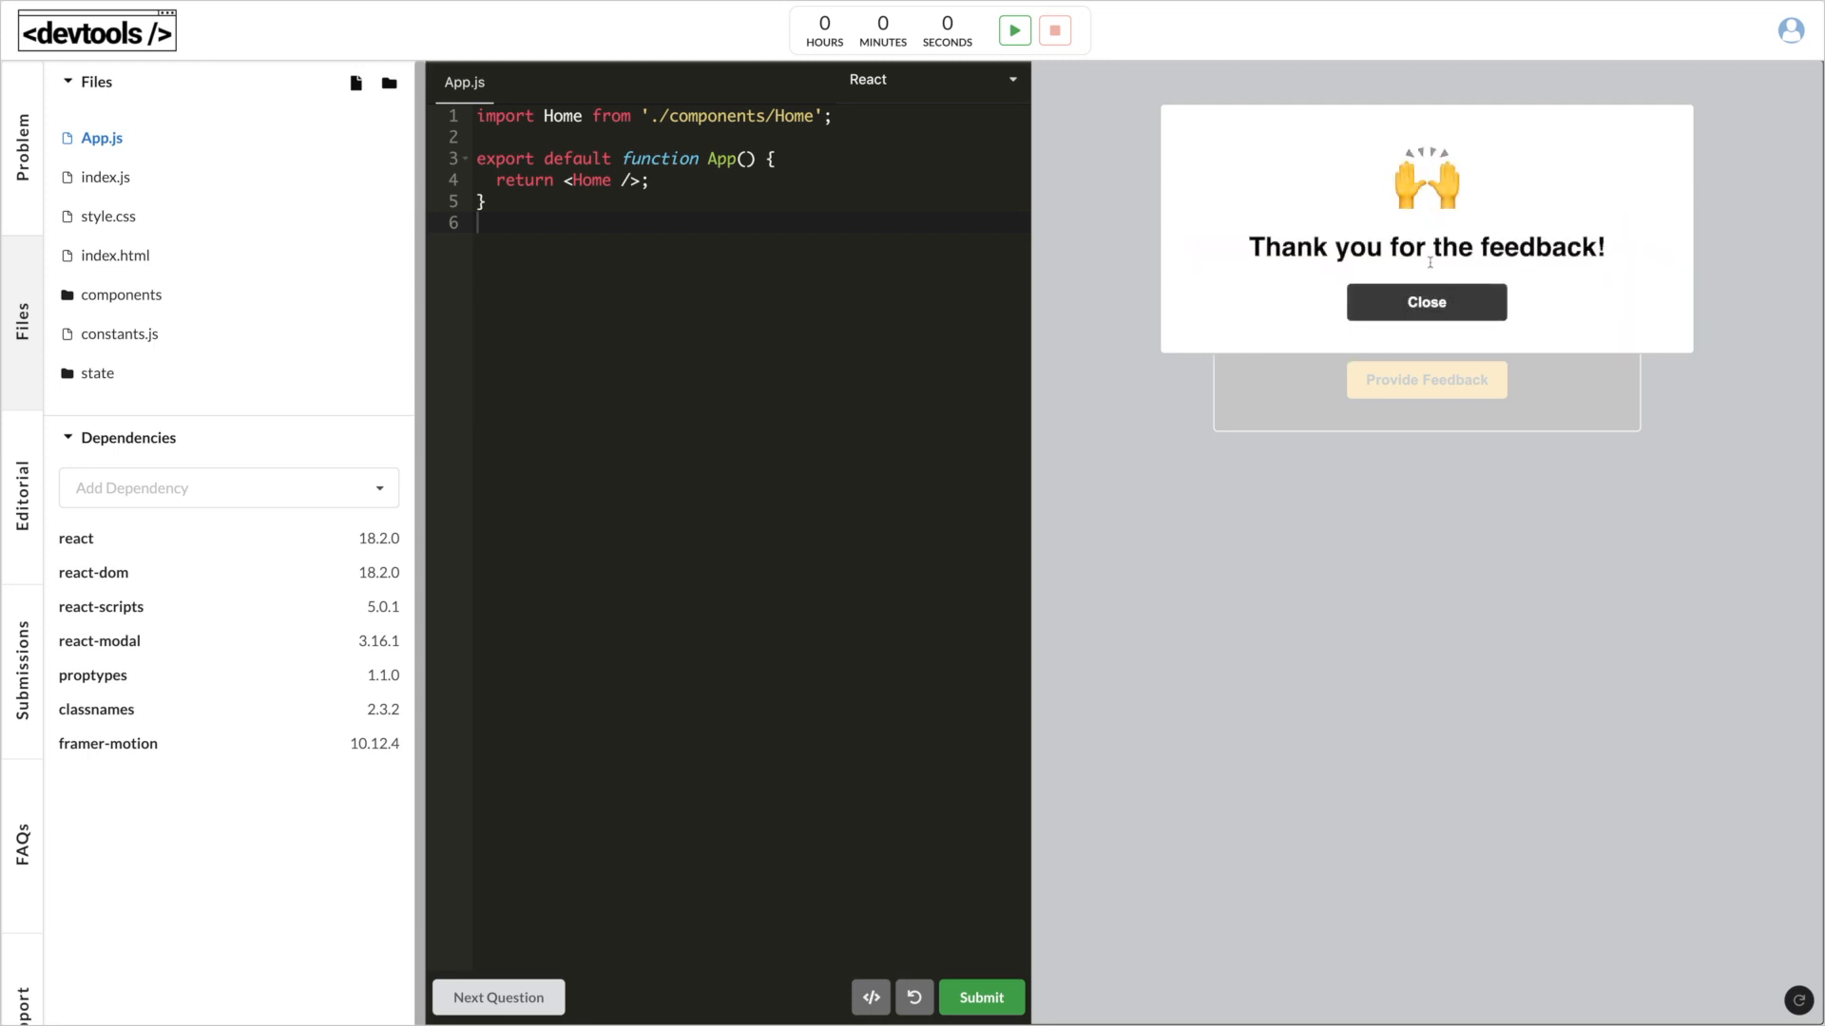
mouse_move(1423, 302)
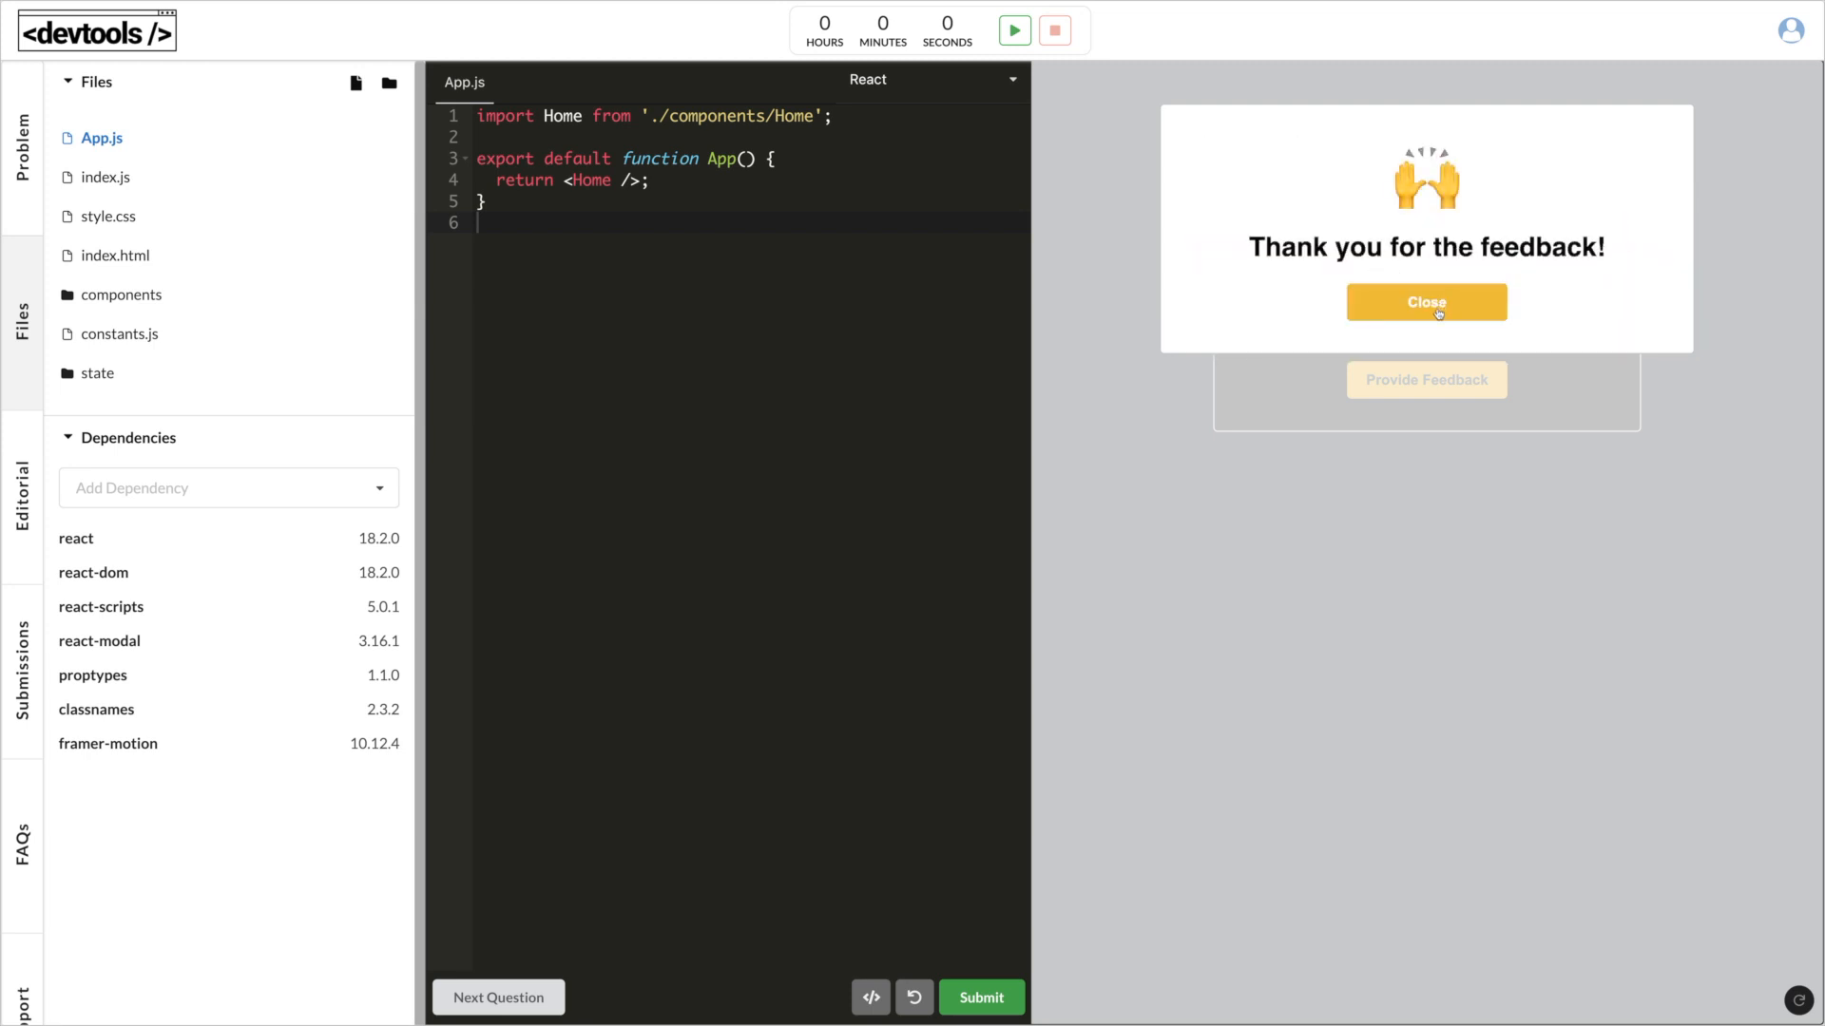
left_click(1423, 302)
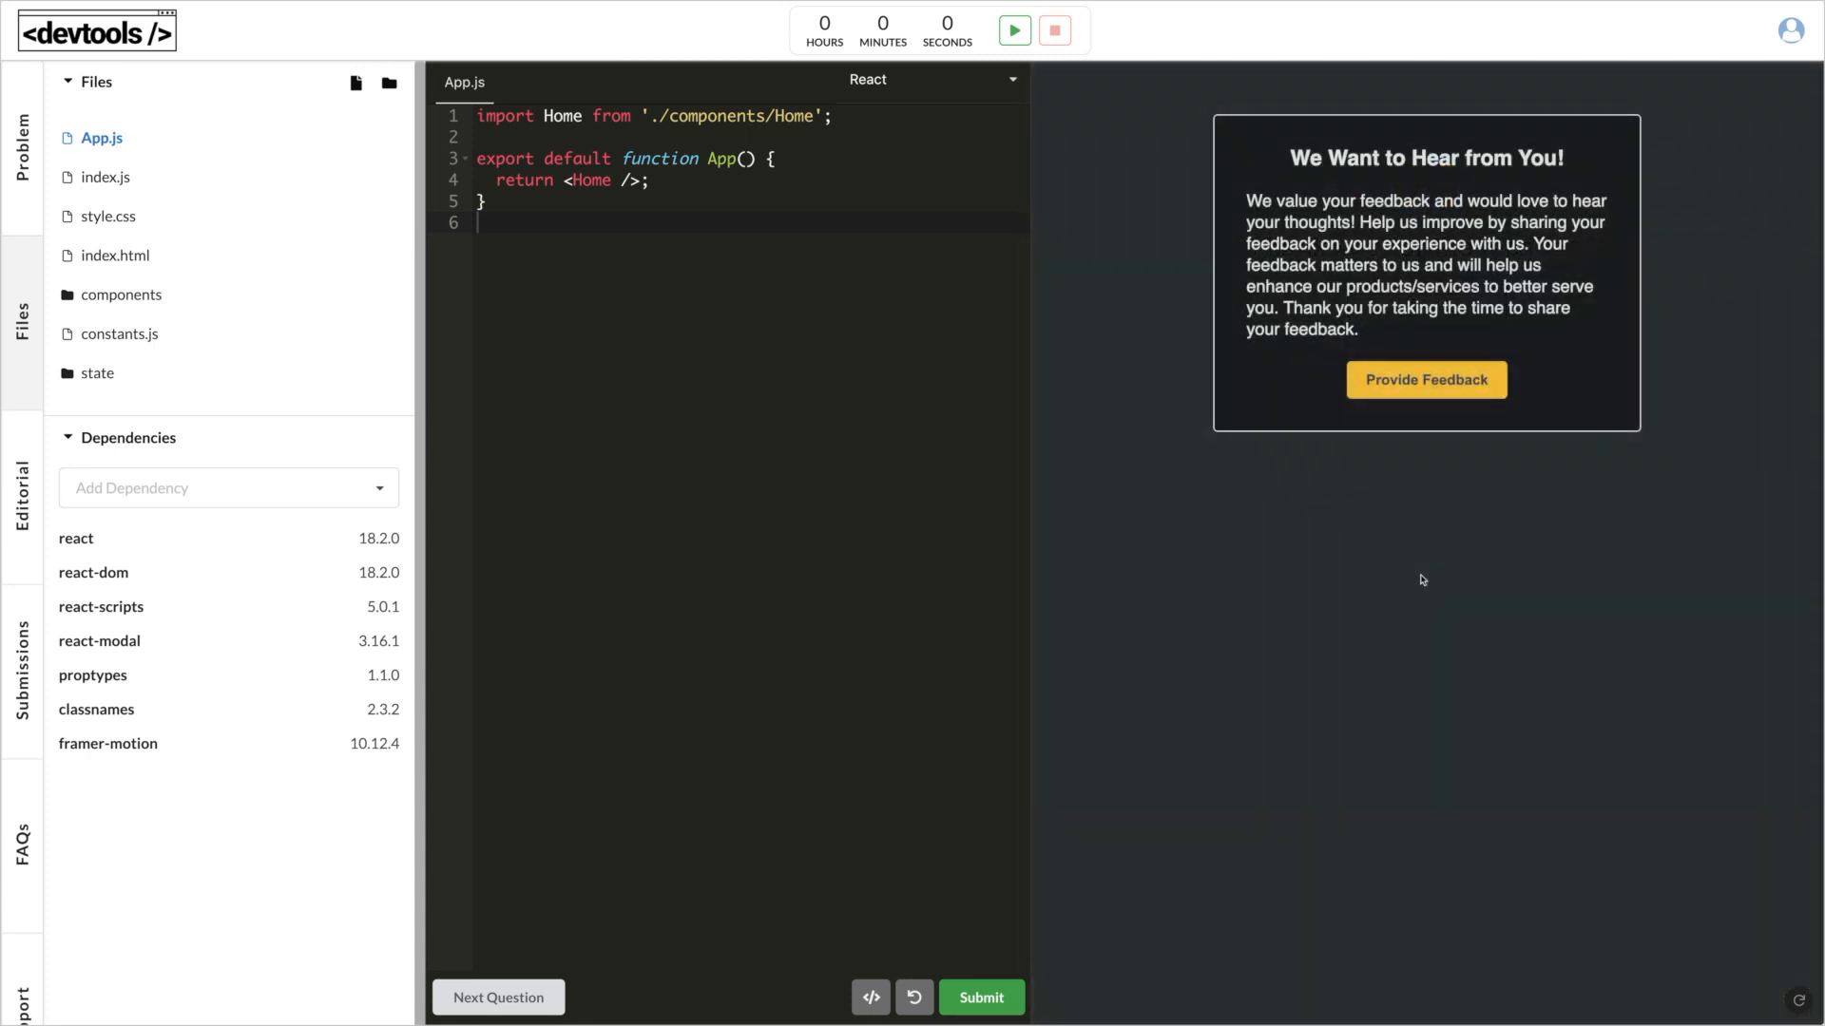